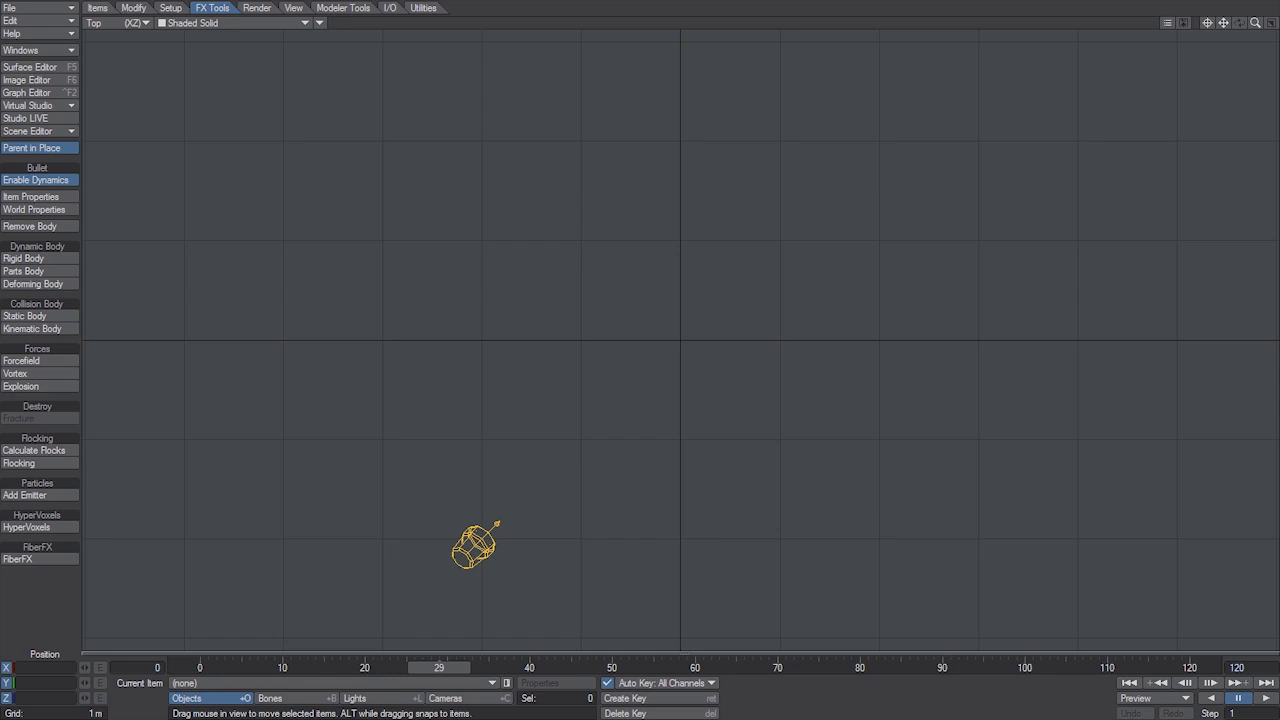
pyautogui.moveTo(535, 96)
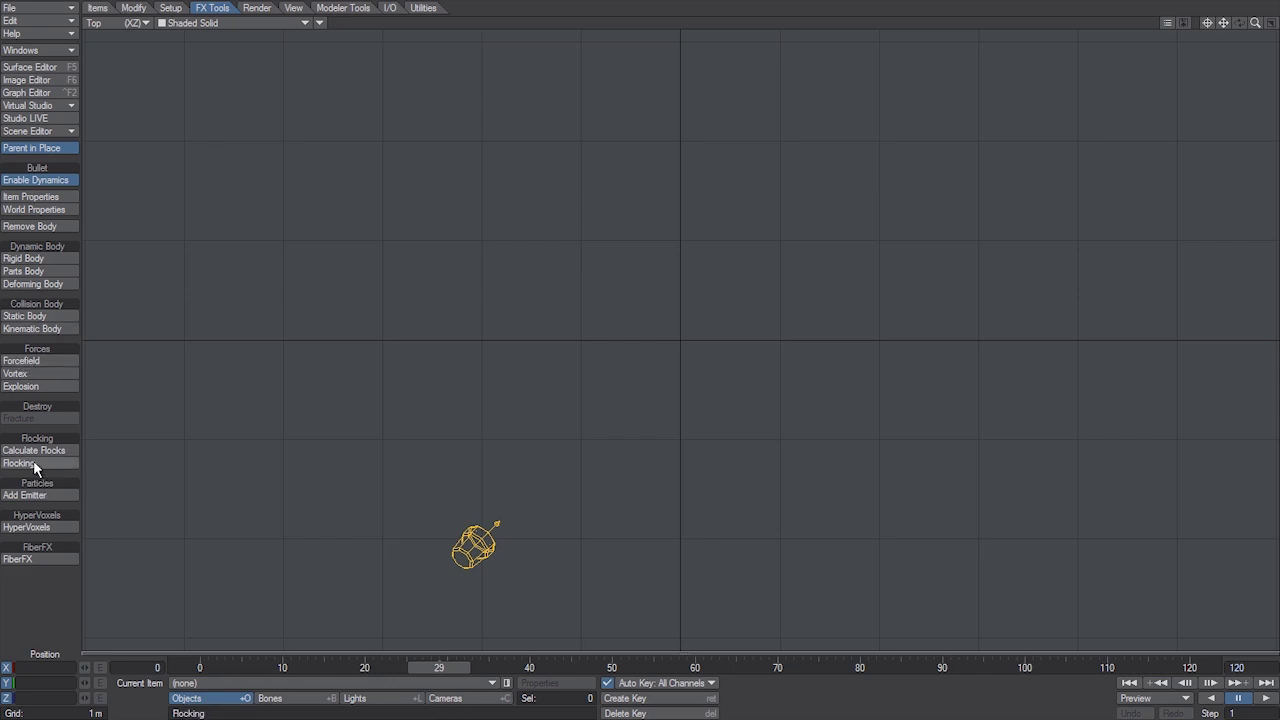
# Add a Basic Scene flock with a goal flag, and move the flock box to the right
pyautogui.click(19, 463)
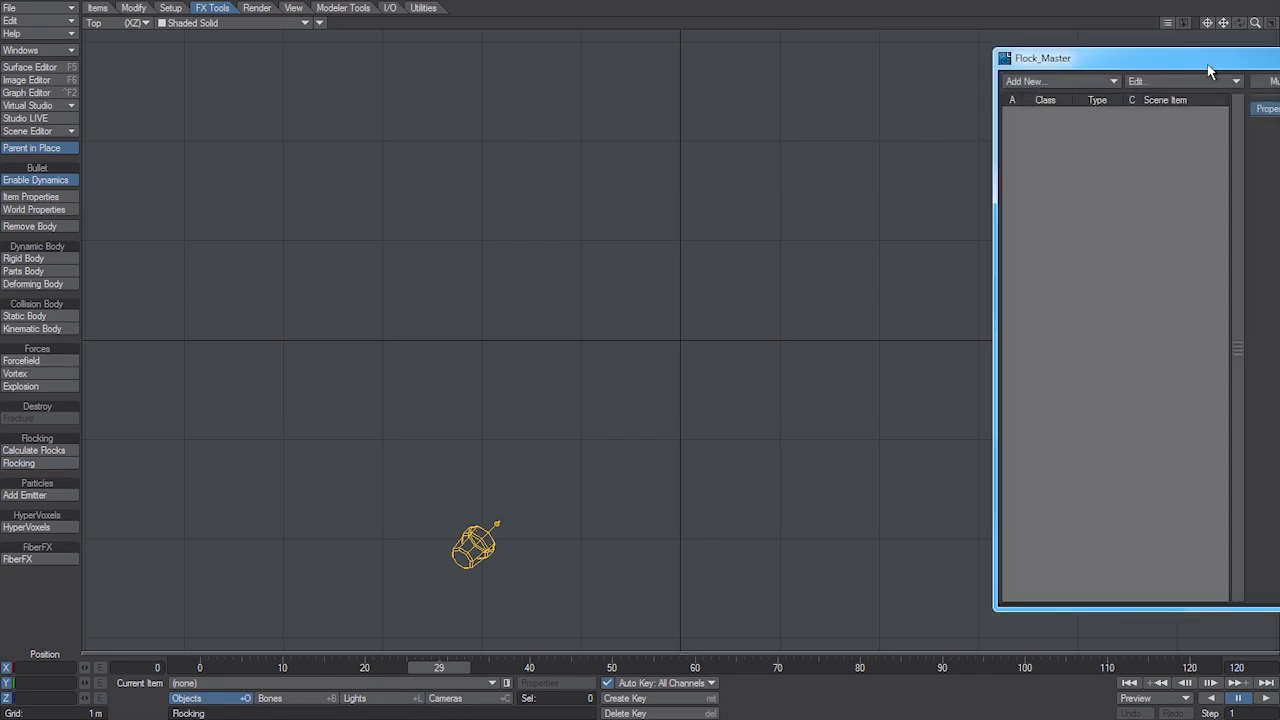
pyautogui.click(1060, 81)
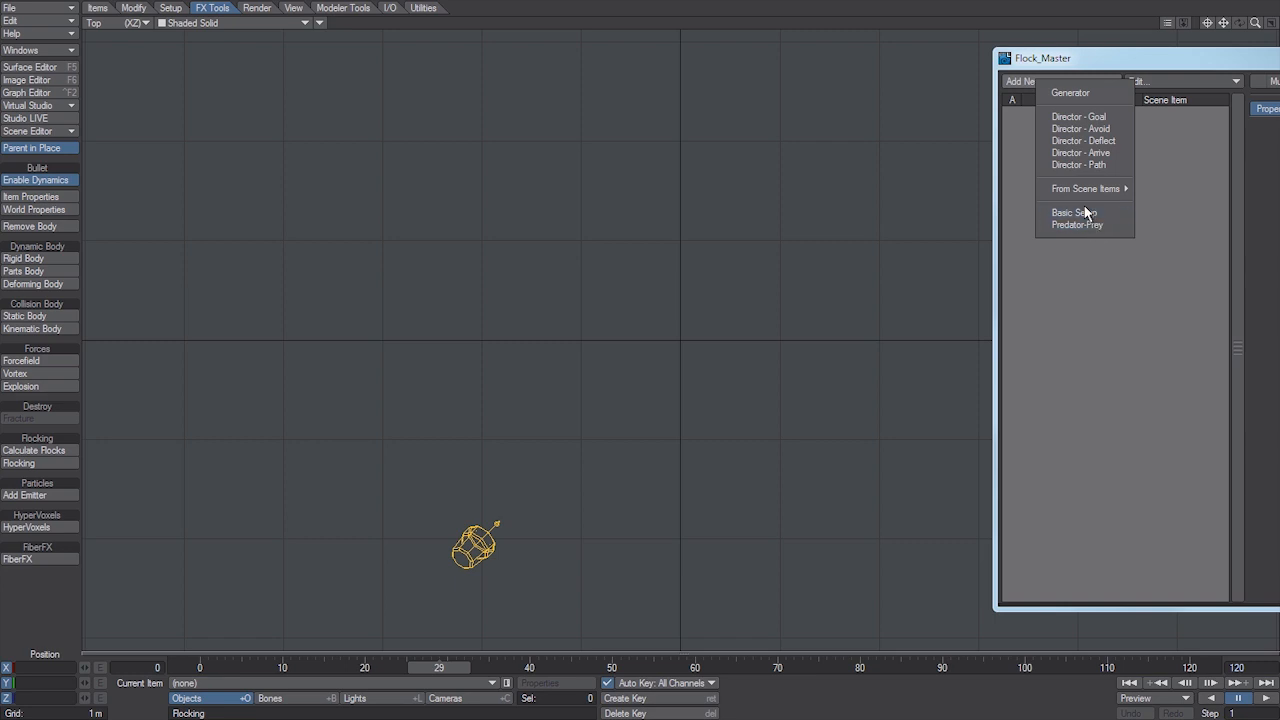
pyautogui.click(1078, 116)
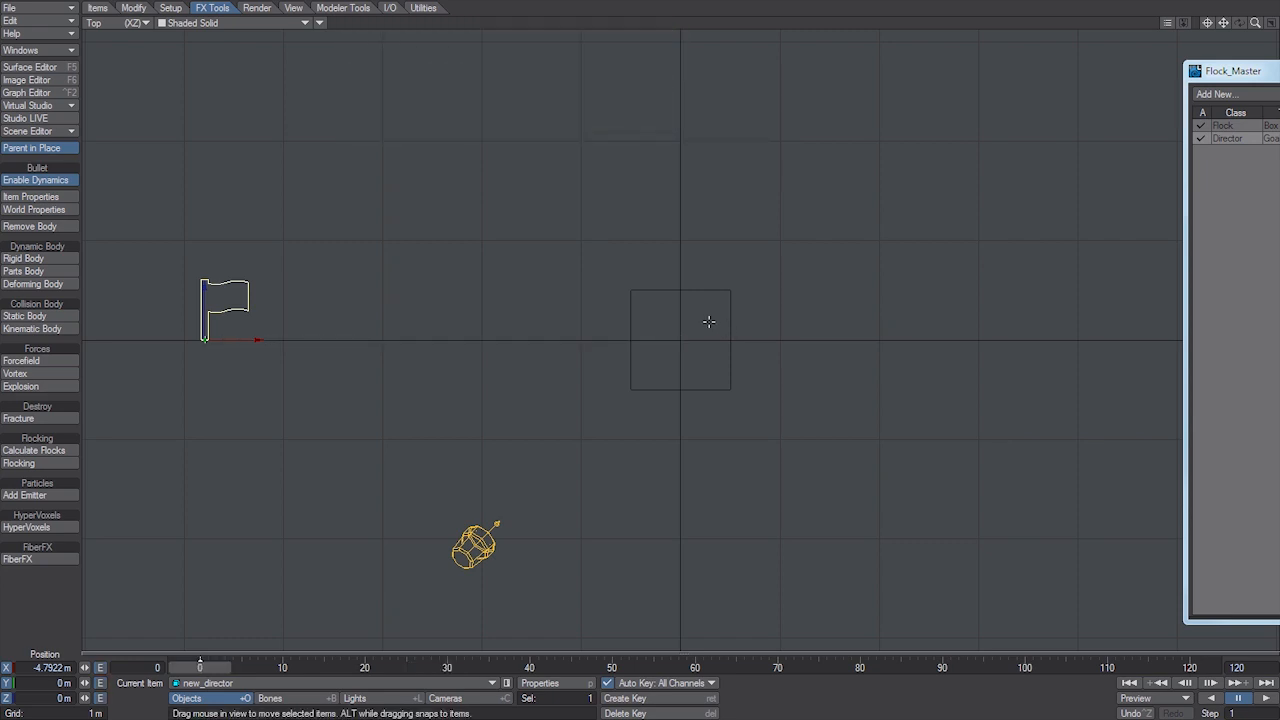
pyautogui.moveTo(680, 340); pyautogui.dragTo(1029, 340)
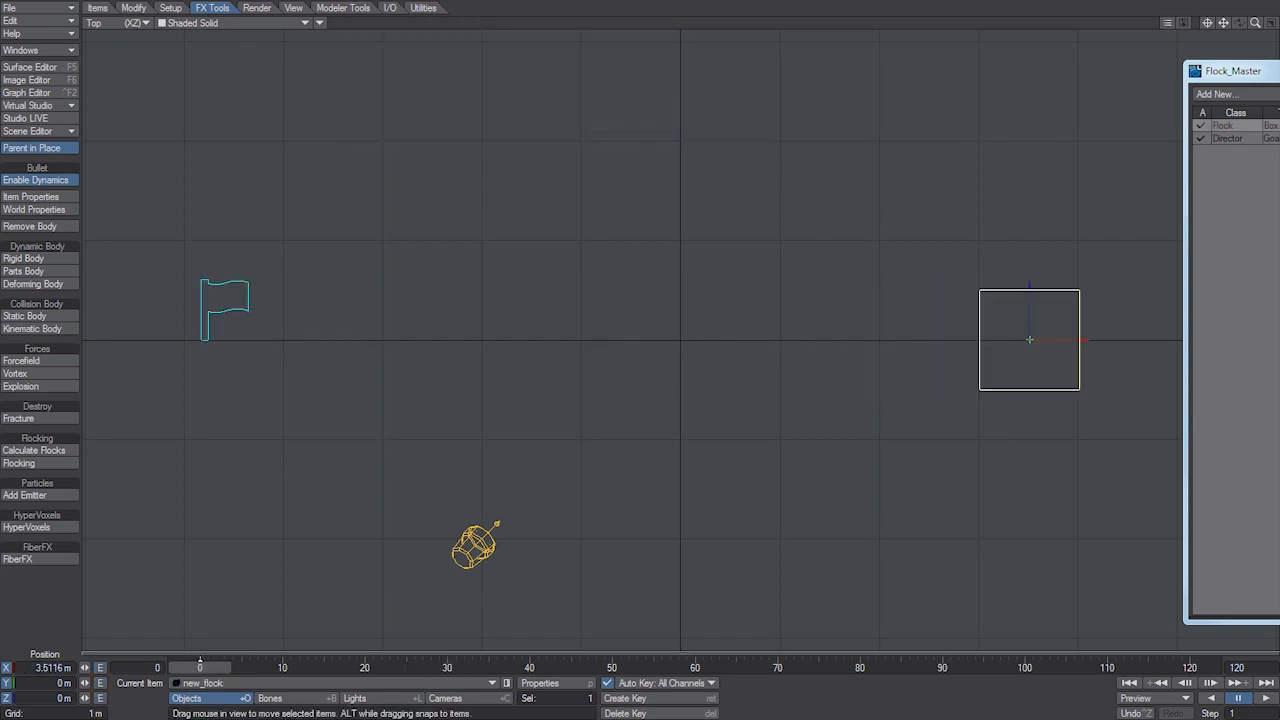
pyautogui.moveTo(1029, 339); pyautogui.dragTo(1063, 339)
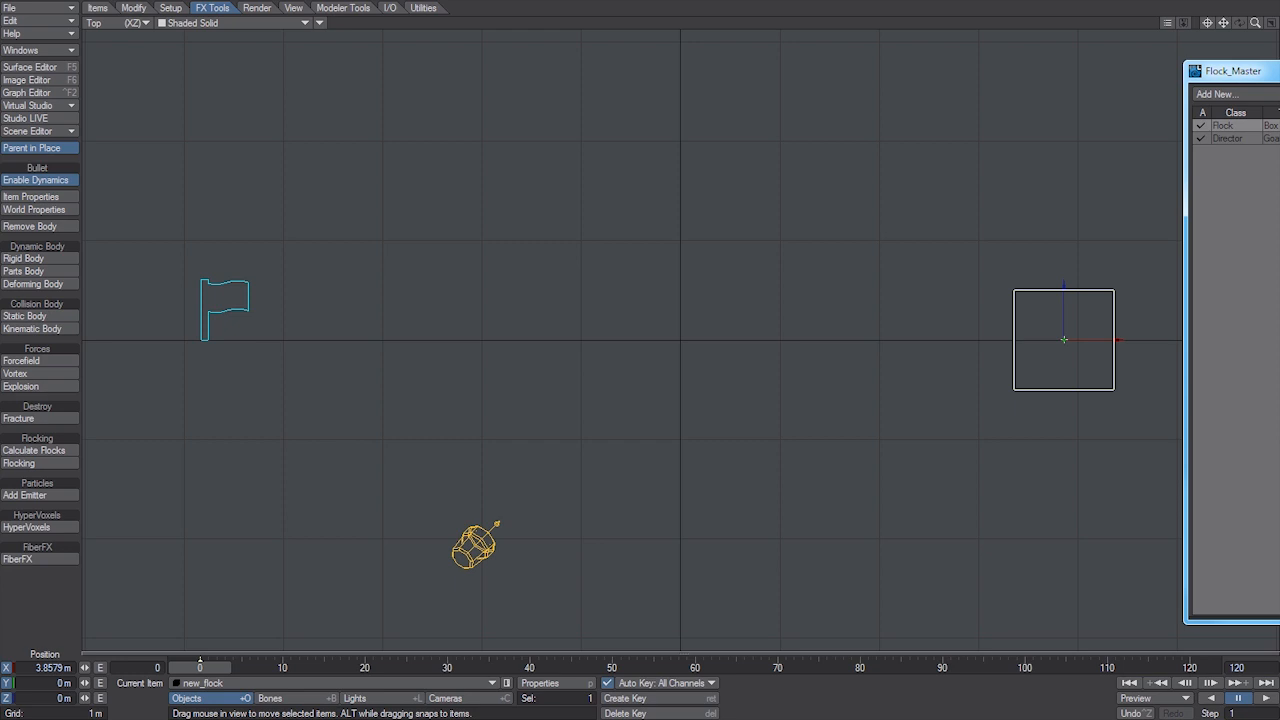
# Add a Director - Deflect at scene centre and enlarge its circle so the flock splits around it
pyautogui.click(1213, 93)
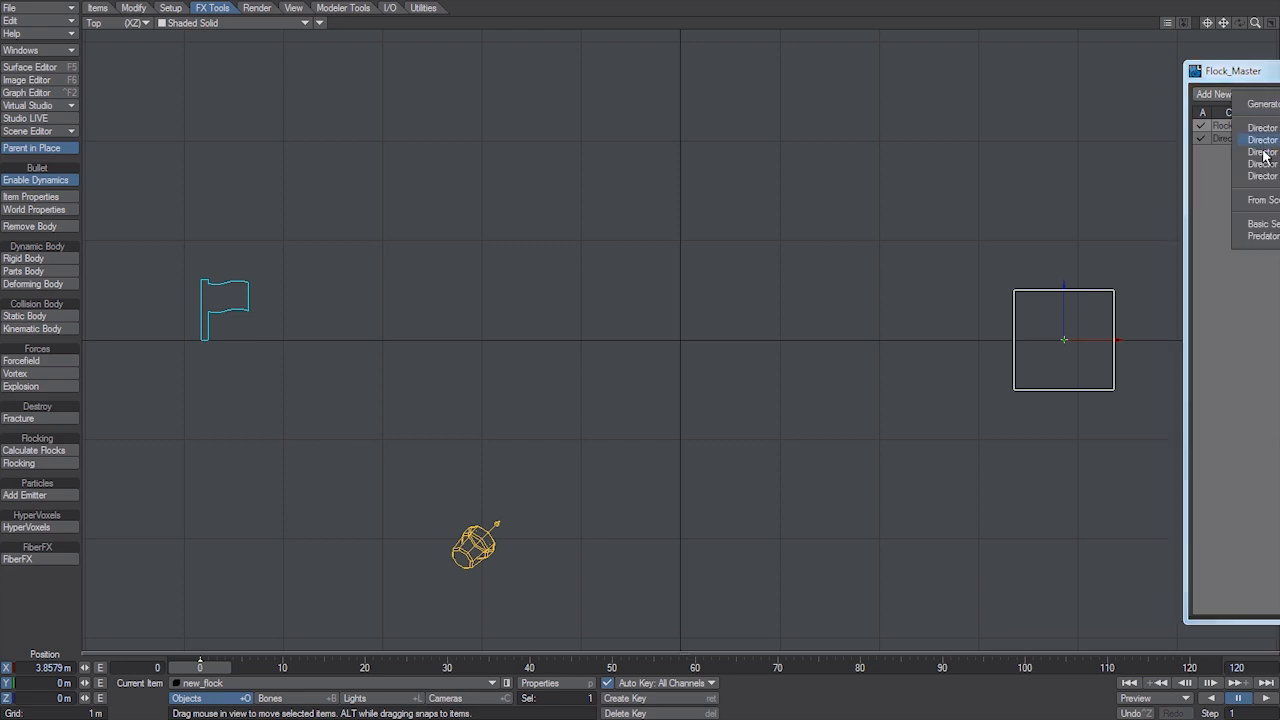
pyautogui.click(1261, 140)
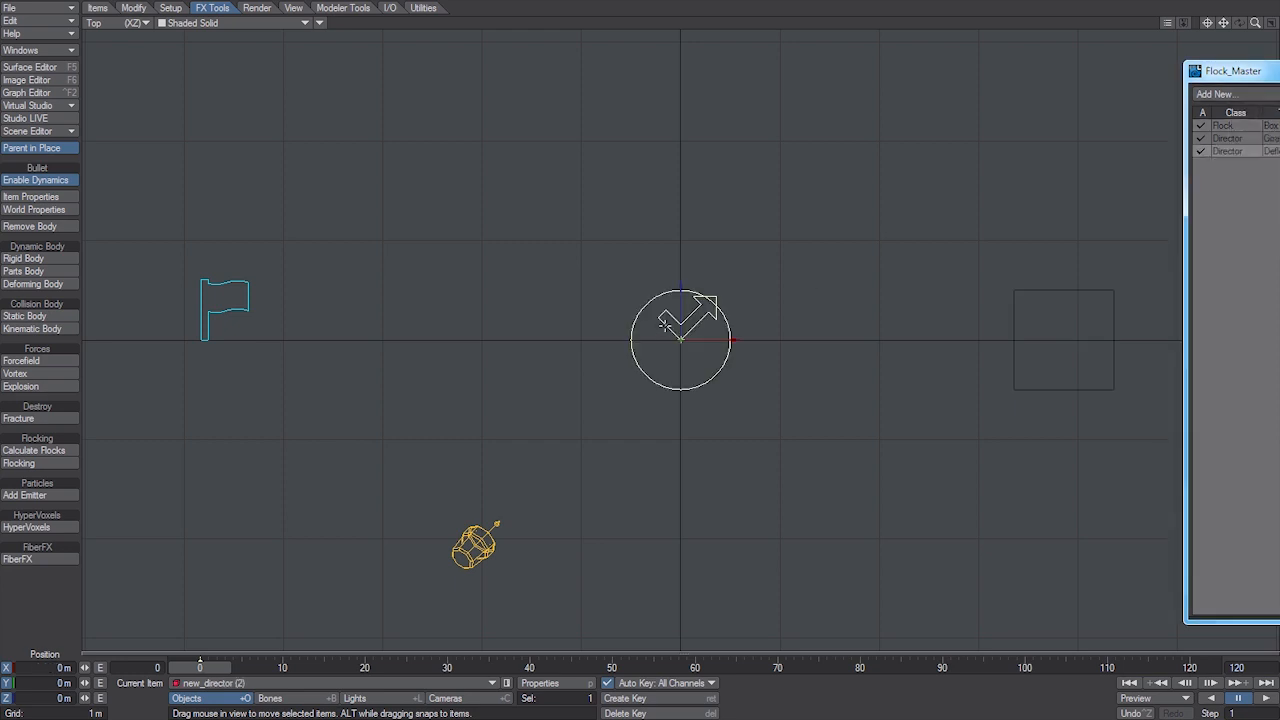
pyautogui.moveTo(680, 340); pyautogui.dragTo(675, 338)
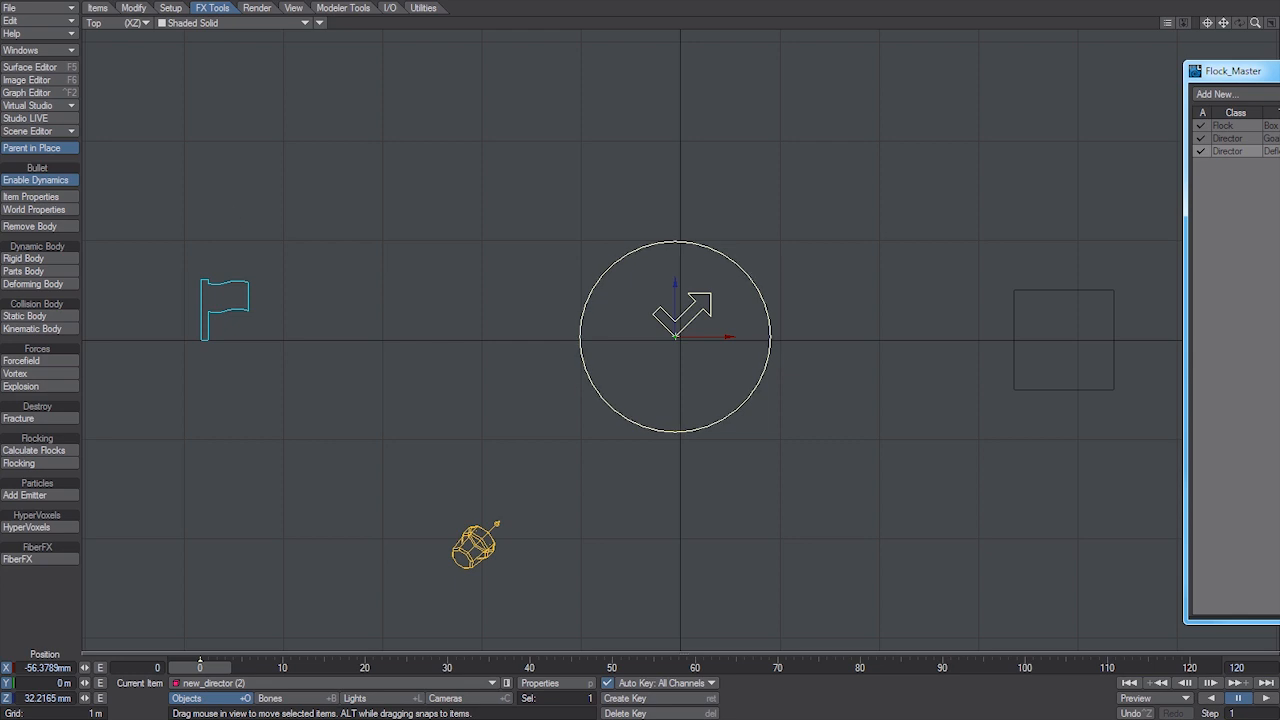
pyautogui.click(35, 450)
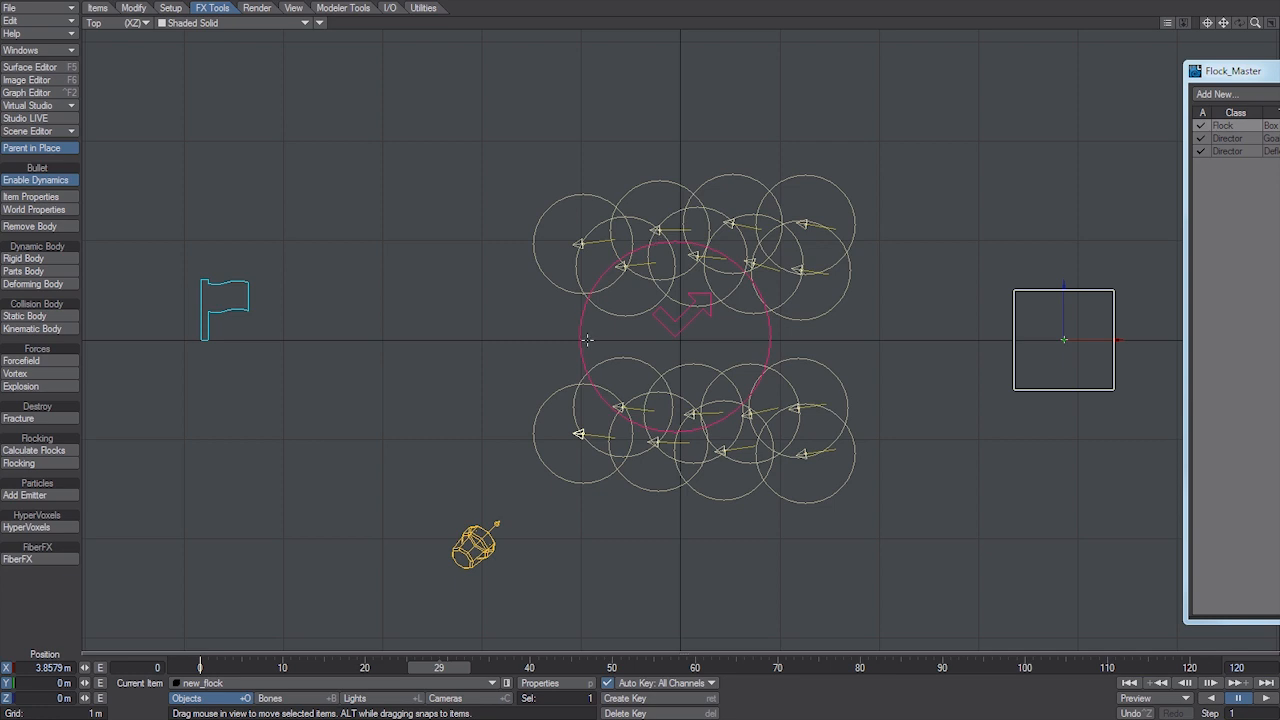
pyautogui.moveTo(637, 262)
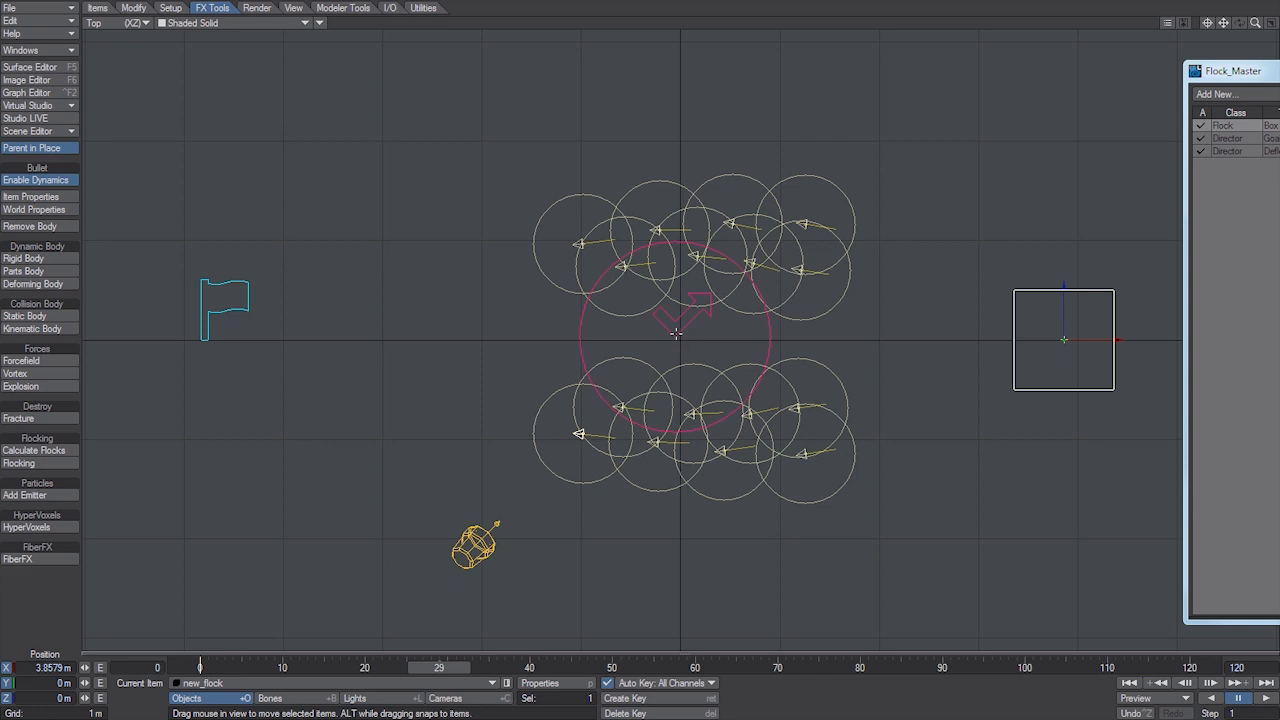
pyautogui.moveTo(674, 333)
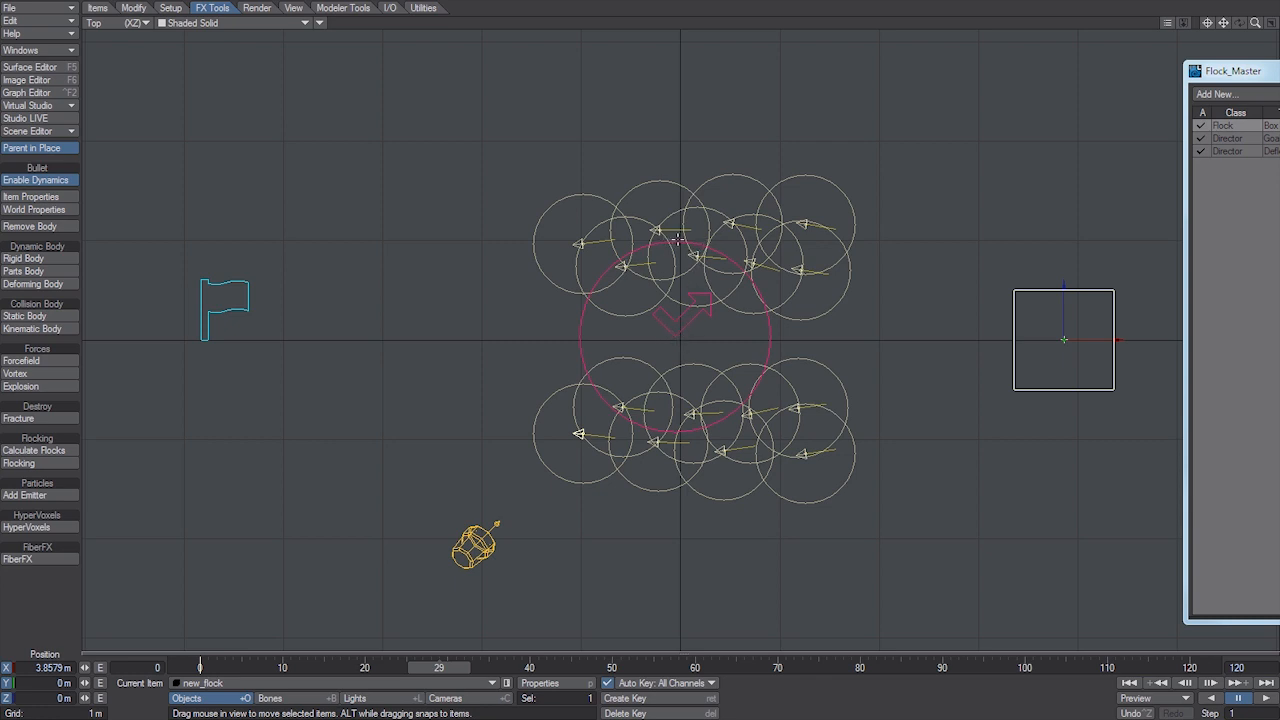
pyautogui.moveTo(184, 346)
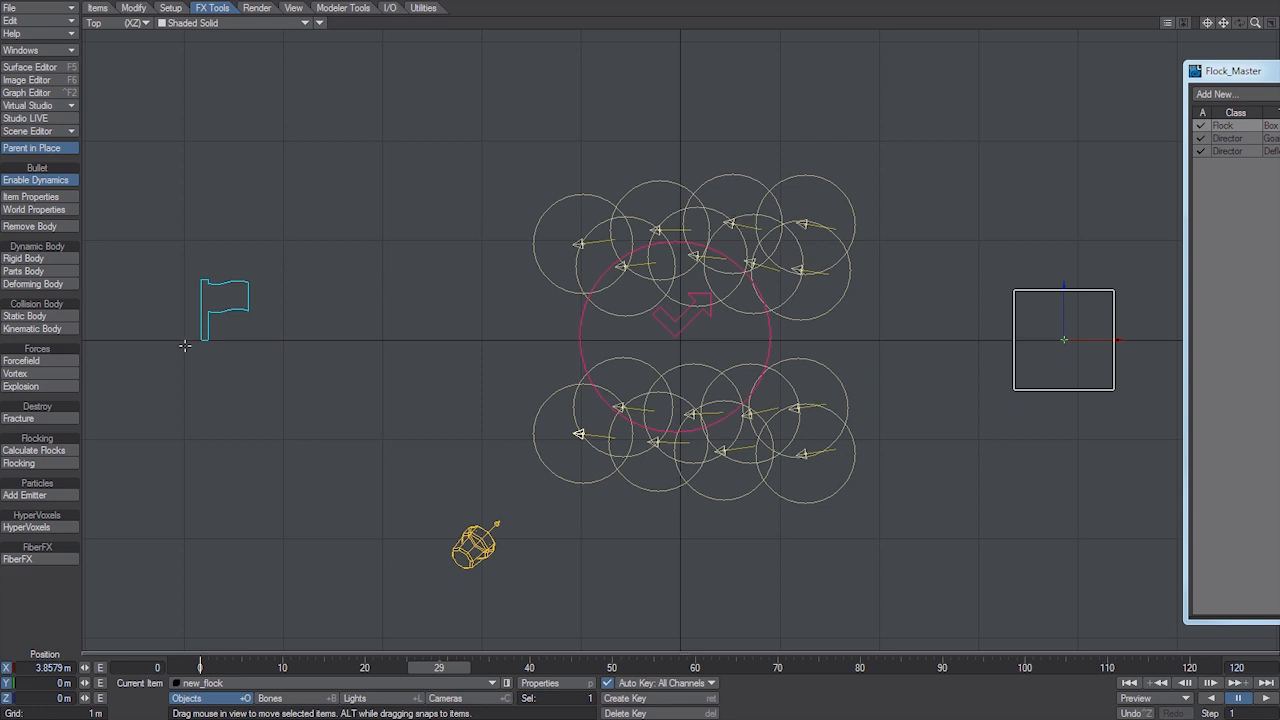
pyautogui.moveTo(199, 341)
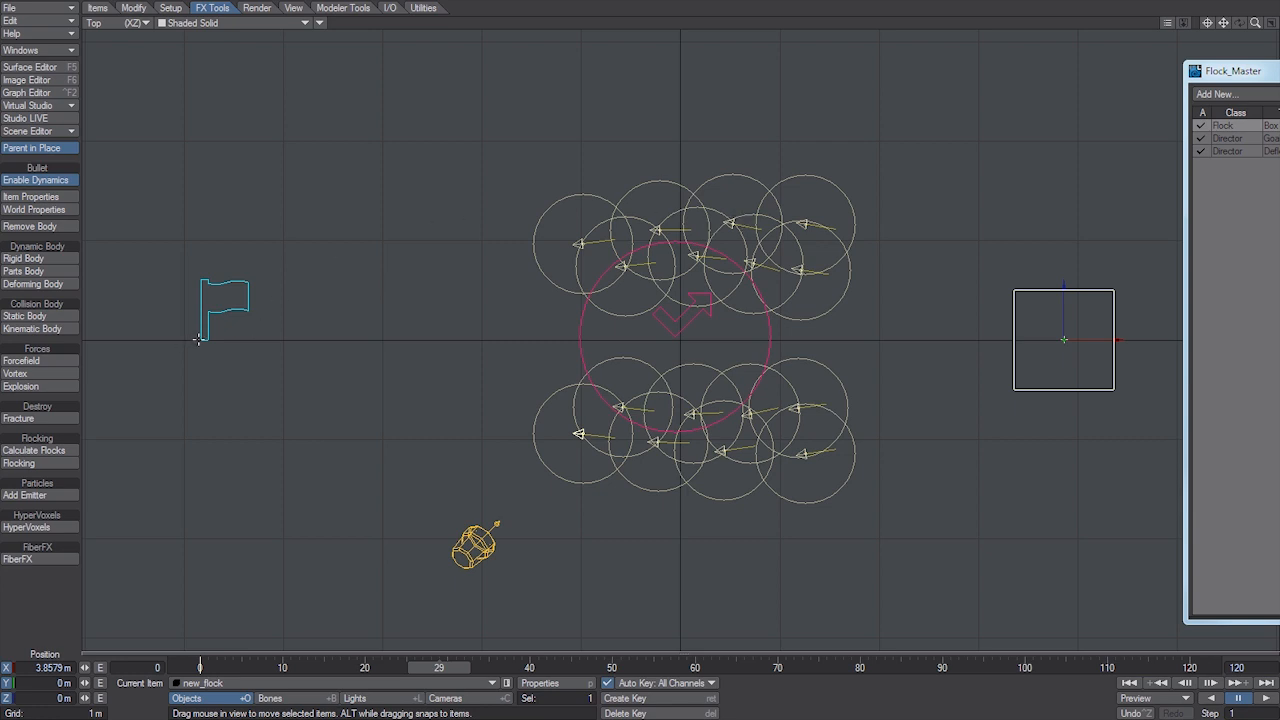
pyautogui.moveTo(740, 228)
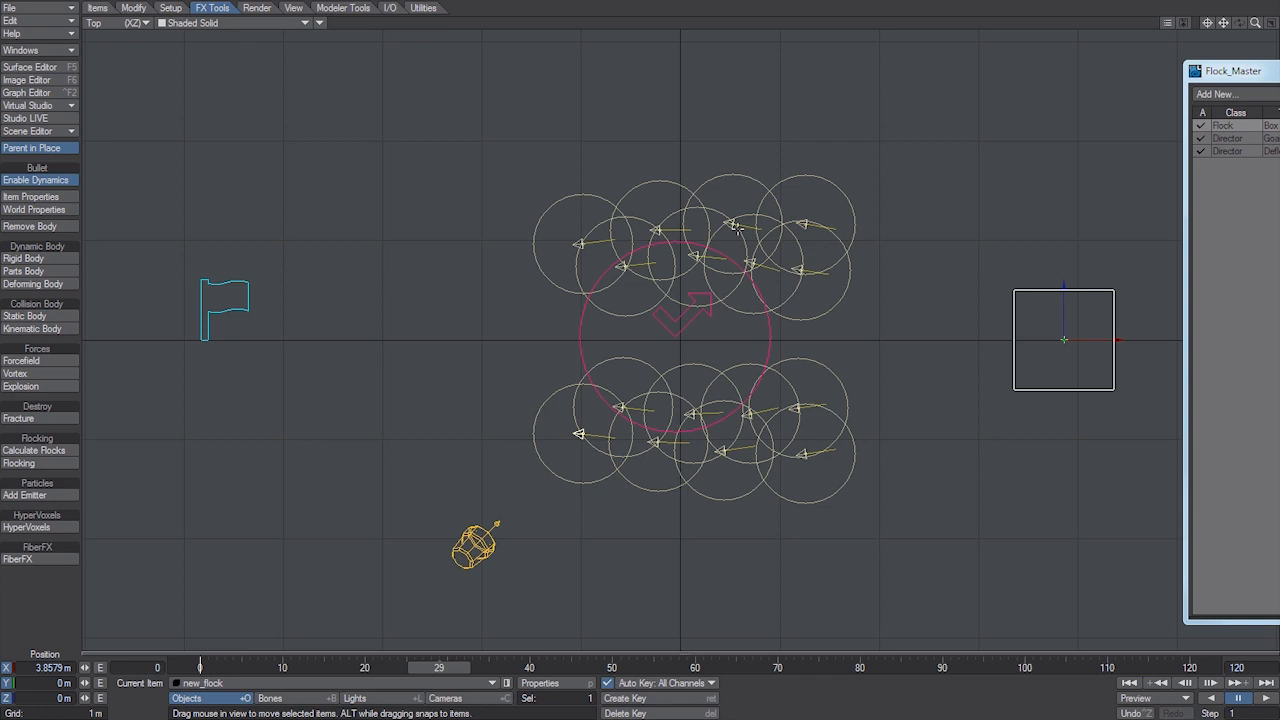
pyautogui.moveTo(685, 242)
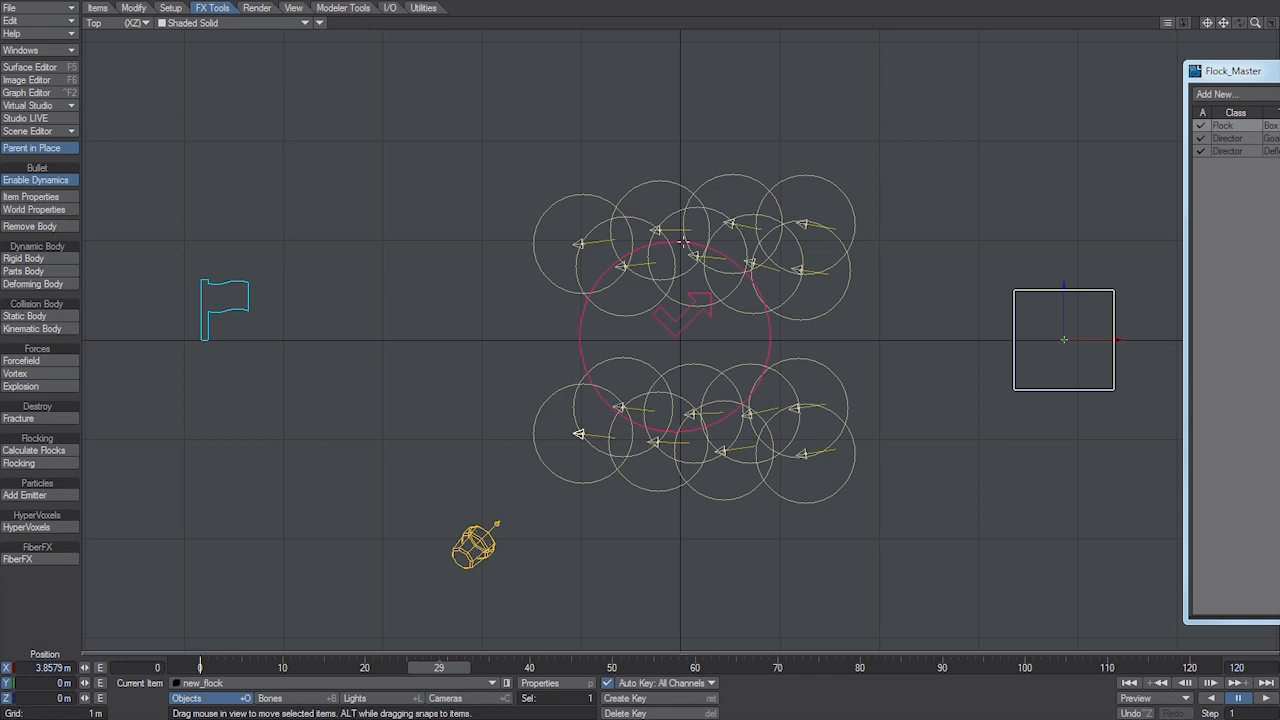
pyautogui.moveTo(752, 393)
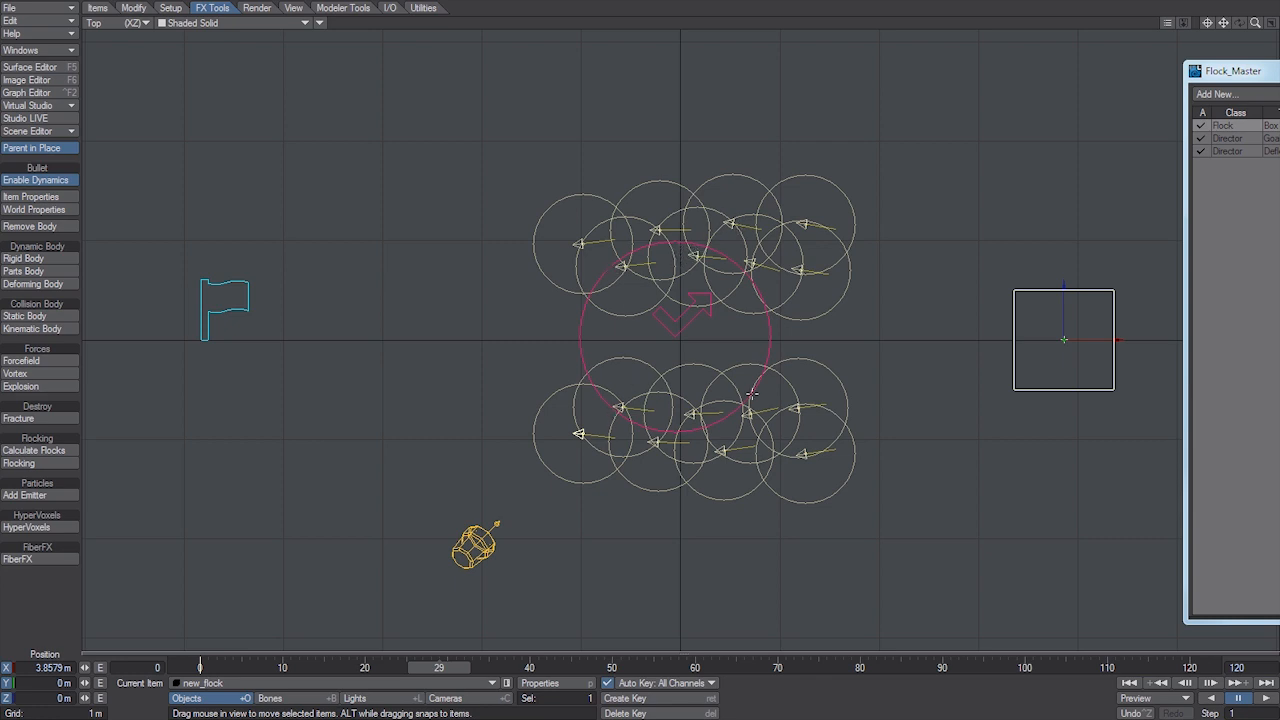
pyautogui.moveTo(687, 405)
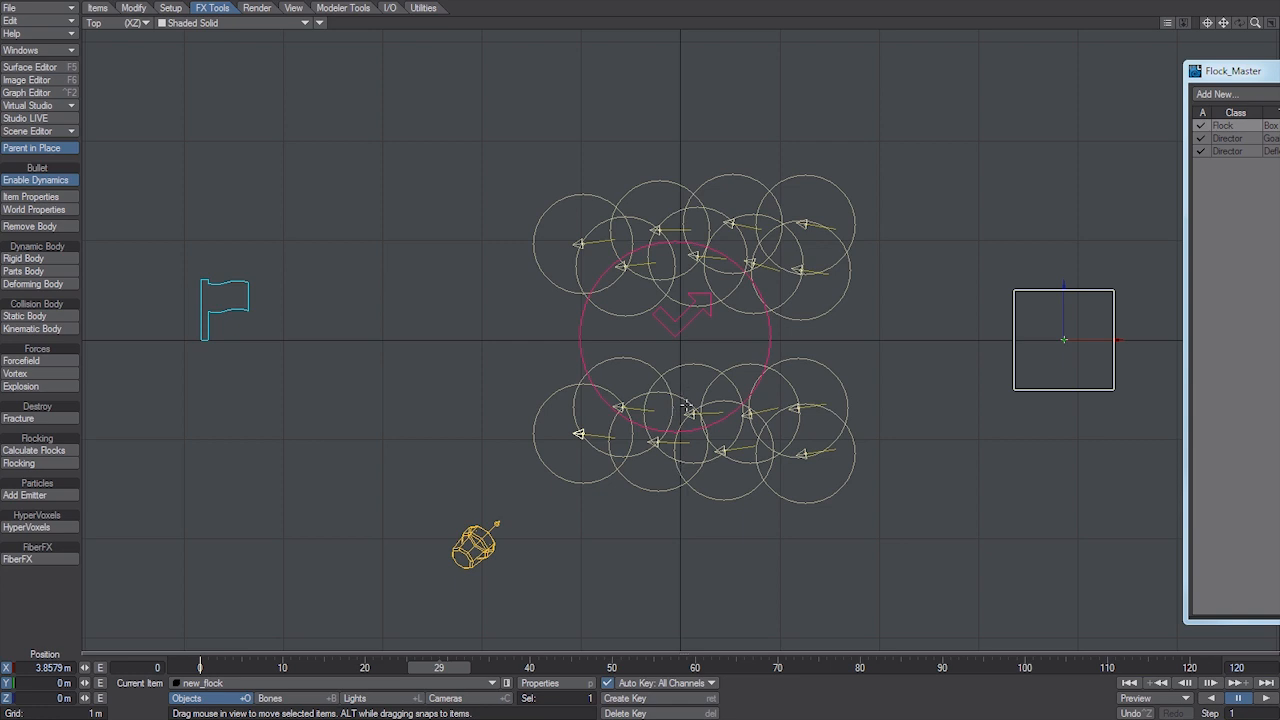
pyautogui.moveTo(582, 430)
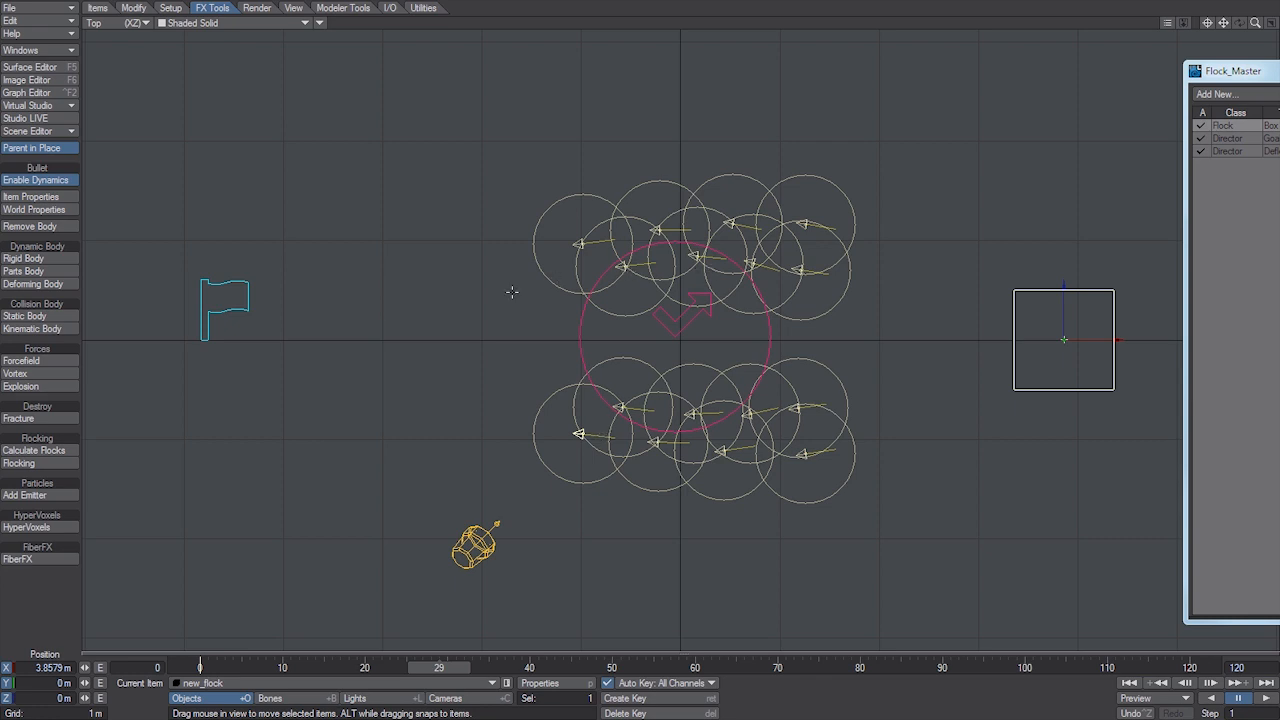
pyautogui.moveTo(340, 320)
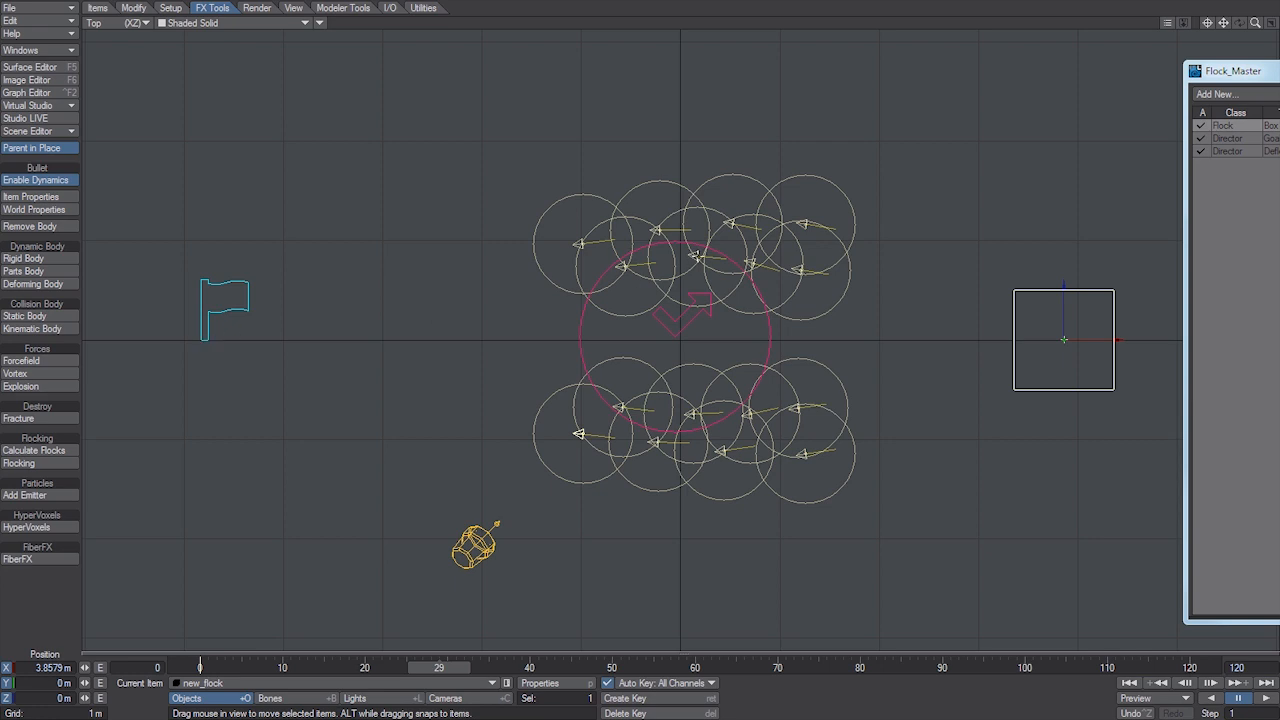
pyautogui.moveTo(795, 347)
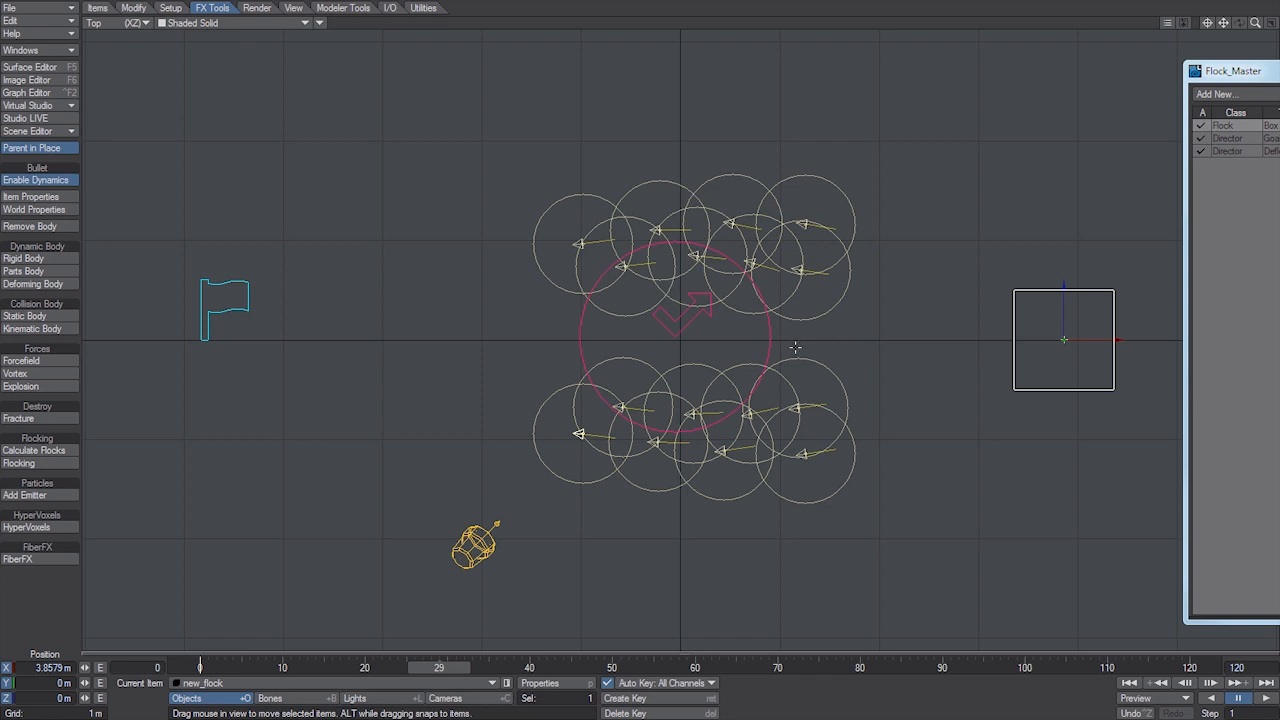
pyautogui.moveTo(795, 347)
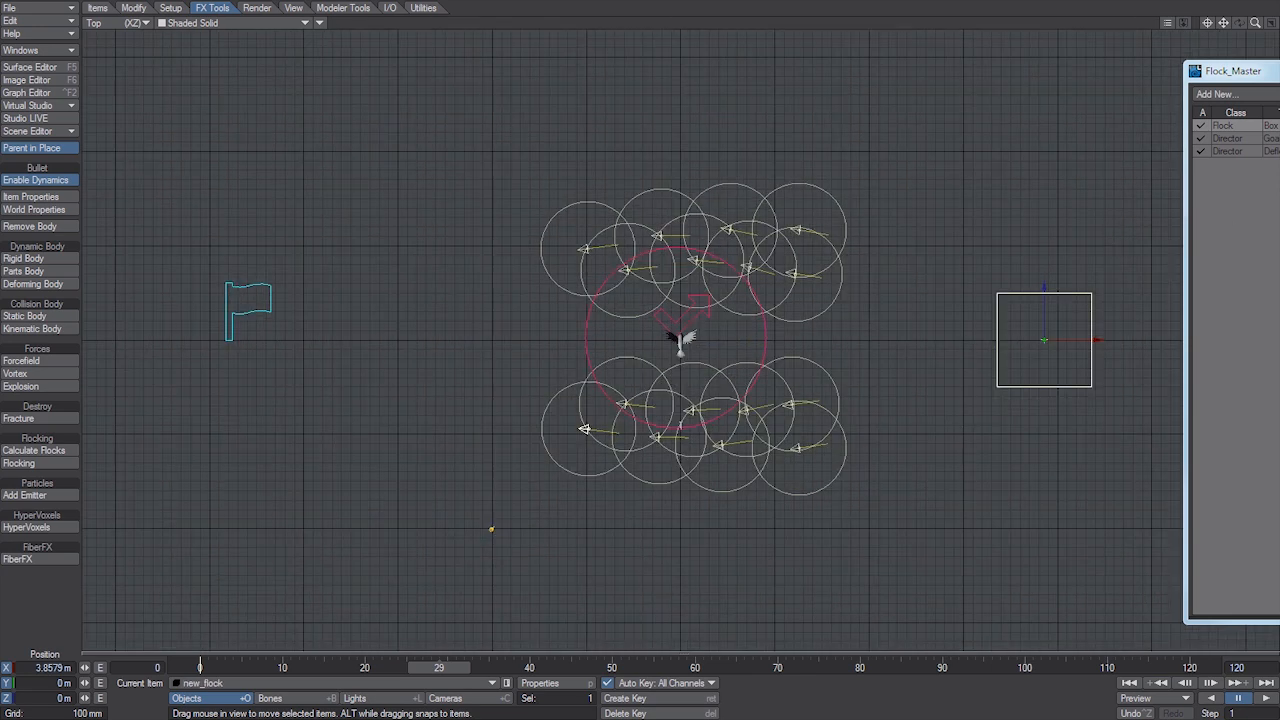
# Attach an Instance Generator with zero instances to new_flock in Object Properties
pyautogui.click(31, 196)
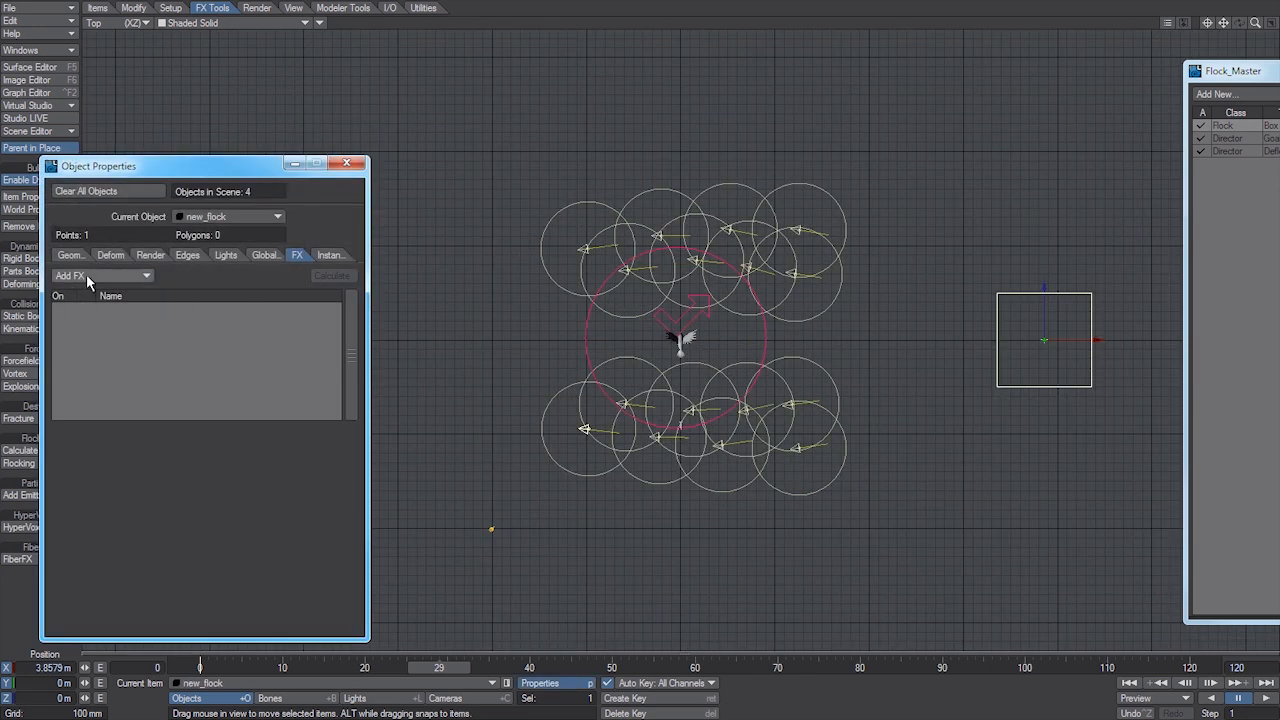
pyautogui.click(324, 254)
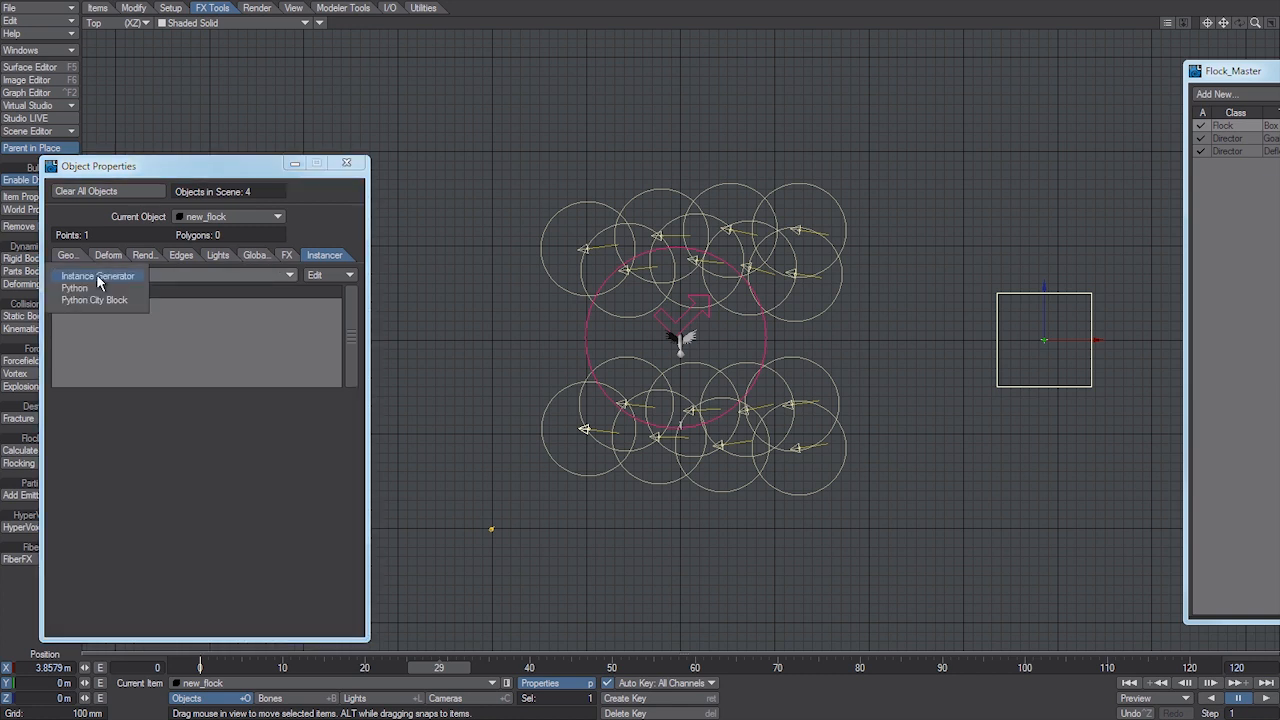
pyautogui.click(97, 275)
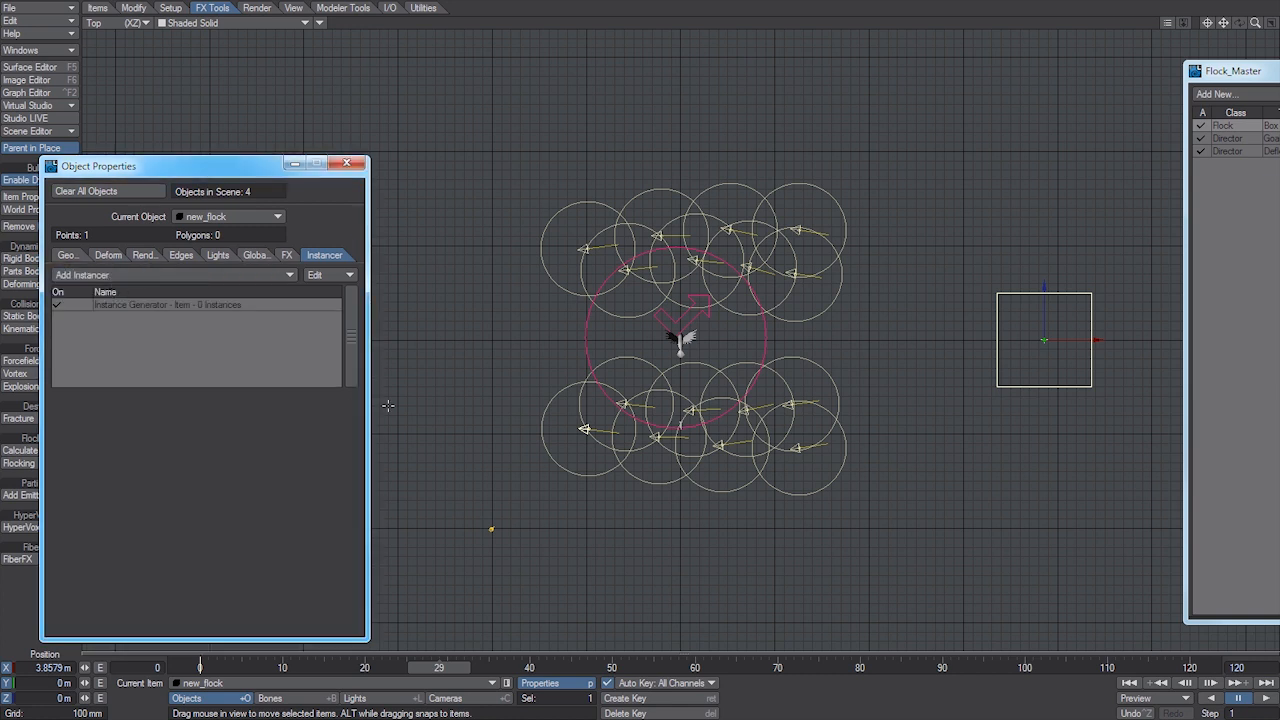
# Instance the Sparrow object as particles (16 instances) in new_flock's generator, then close it
pyautogui.doubleClick(167, 304)
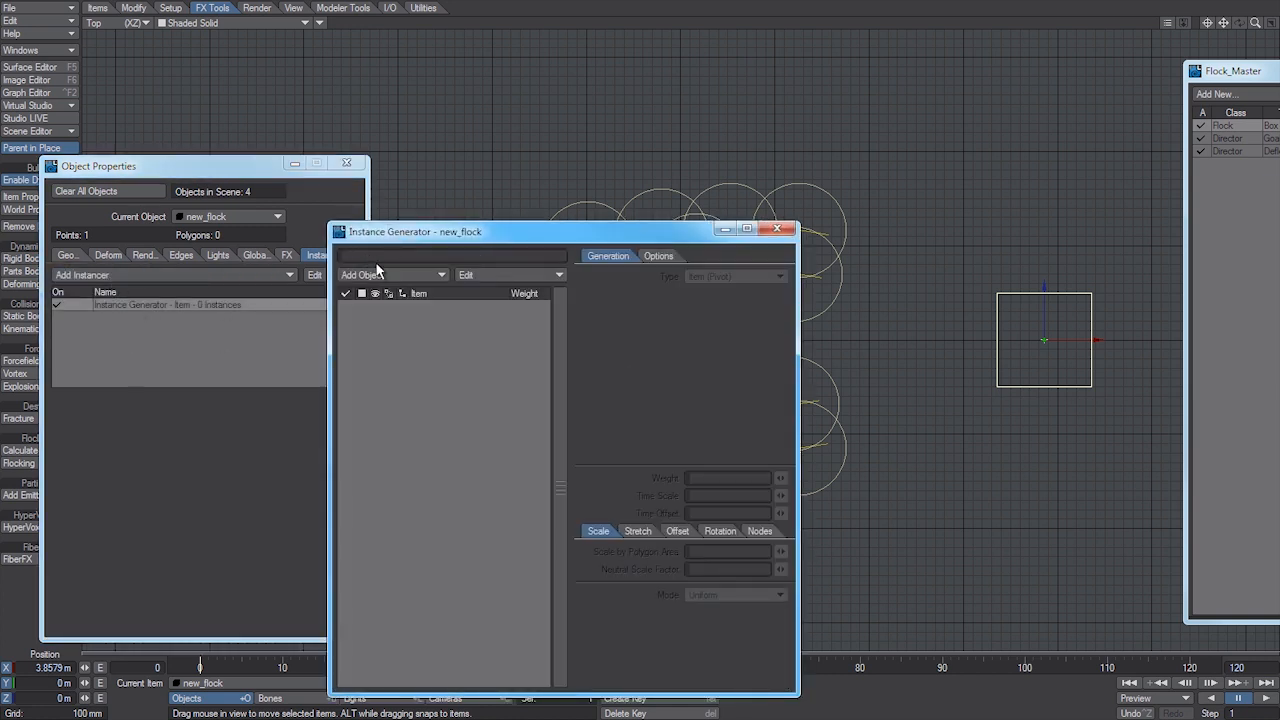
pyautogui.click(390, 274)
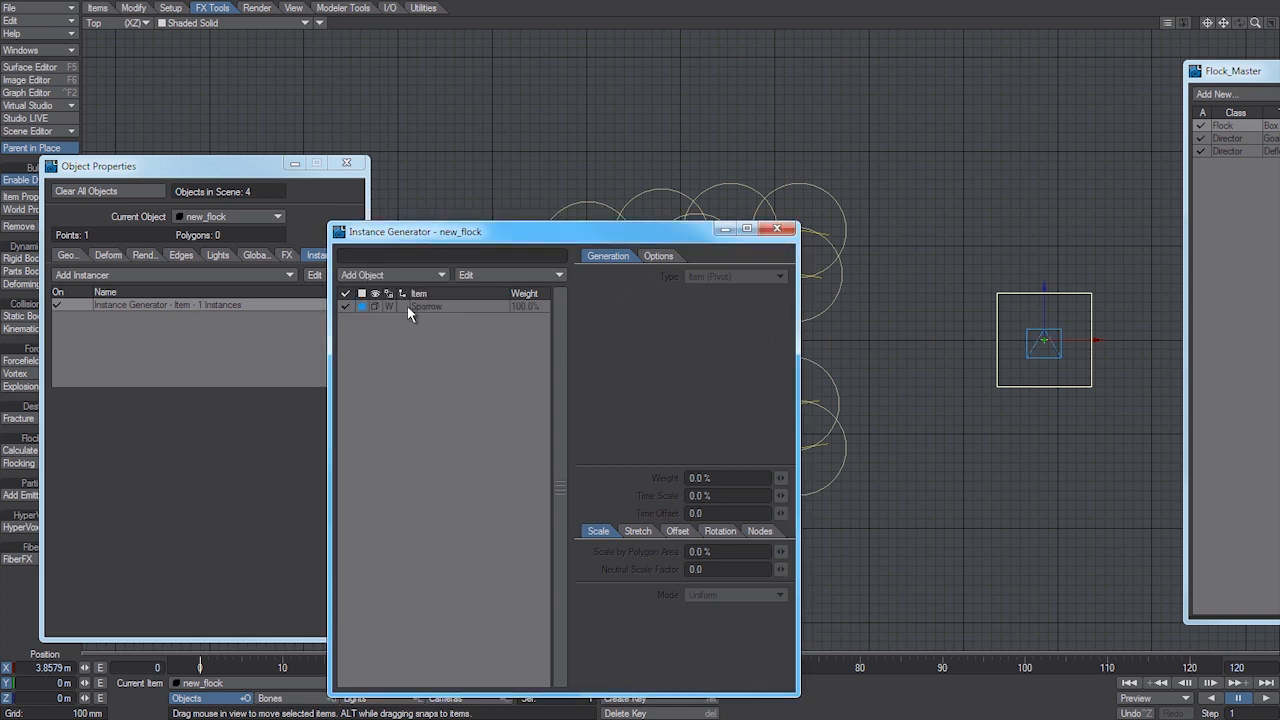
pyautogui.click(426, 306)
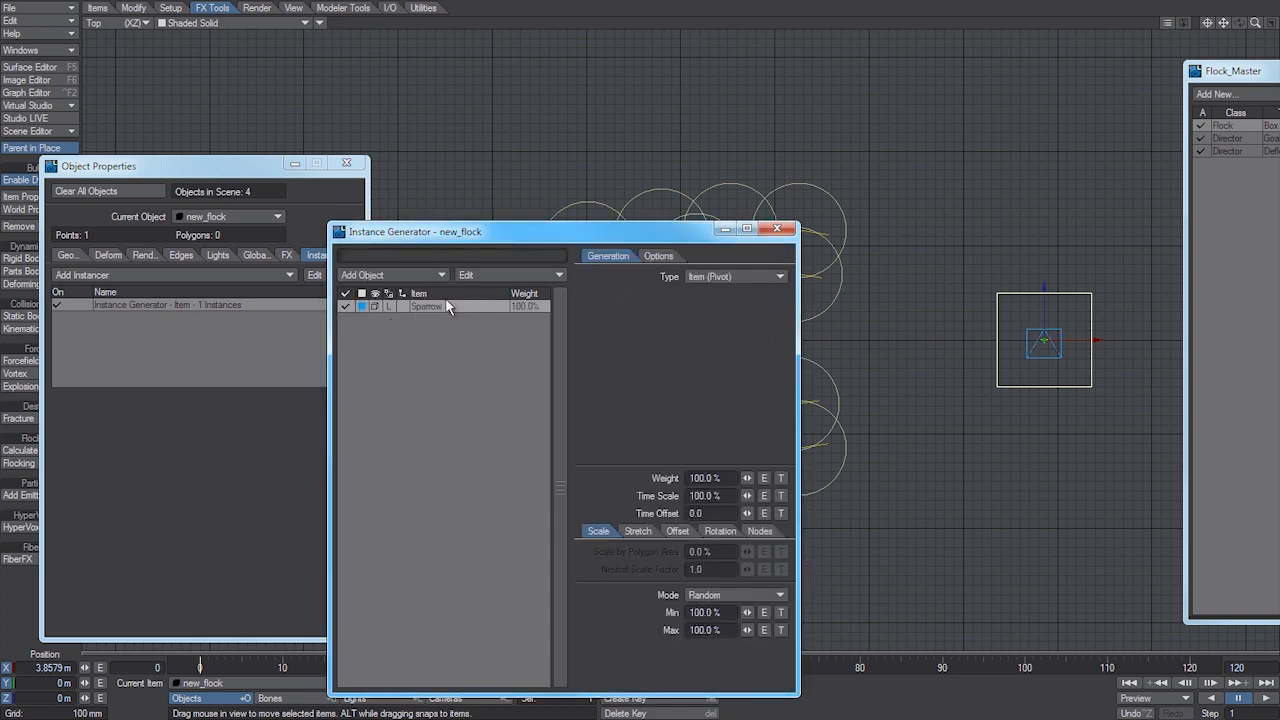
pyautogui.click(735, 276)
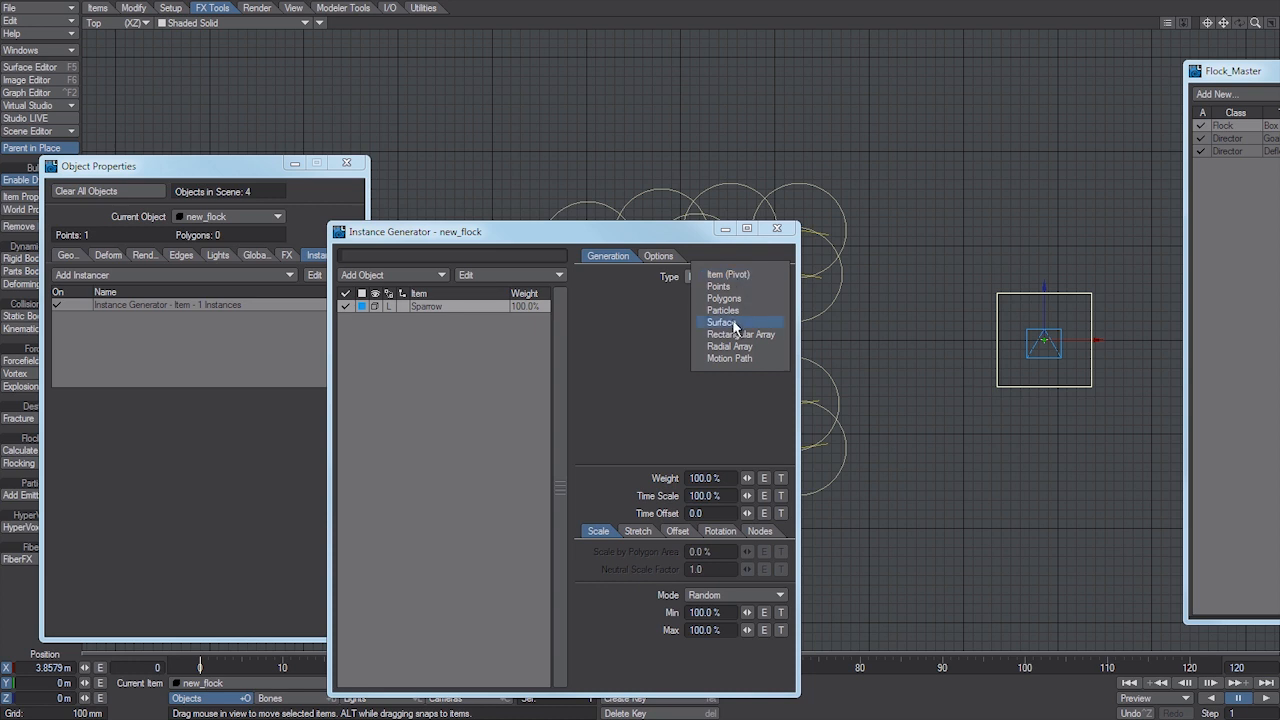
pyautogui.click(722, 310)
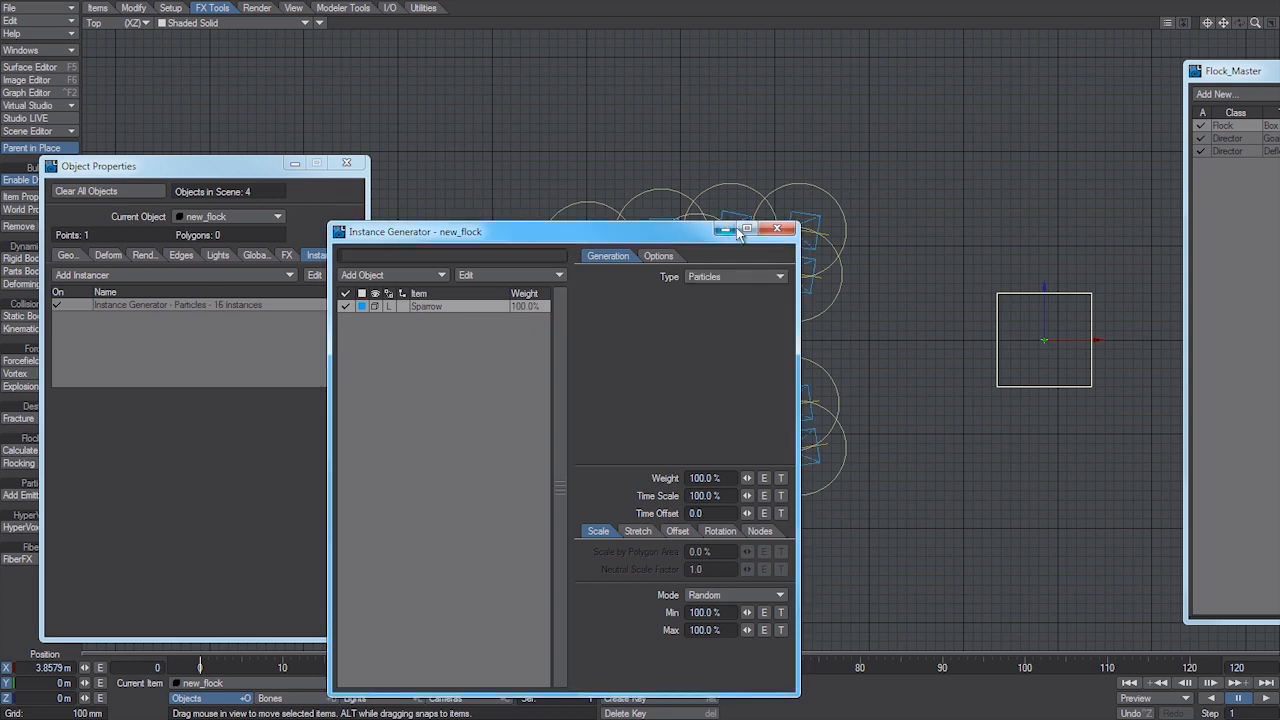
pyautogui.click(390, 274)
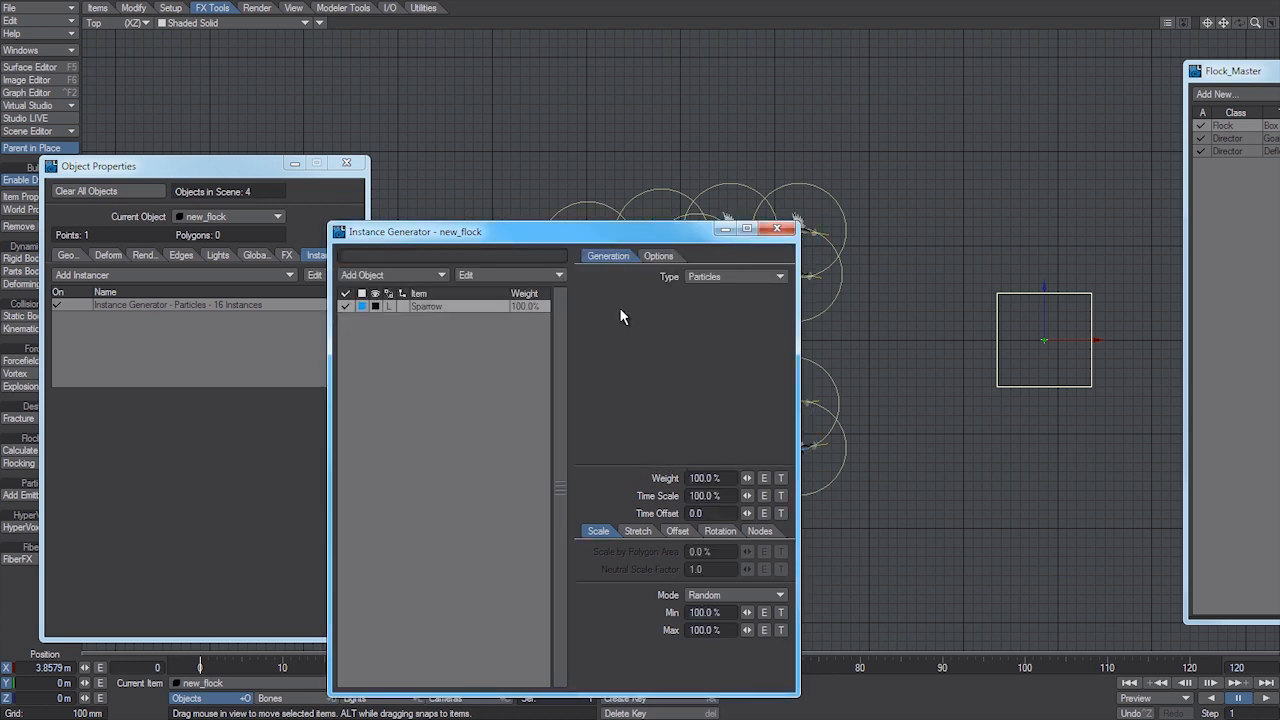
pyautogui.click(778, 228)
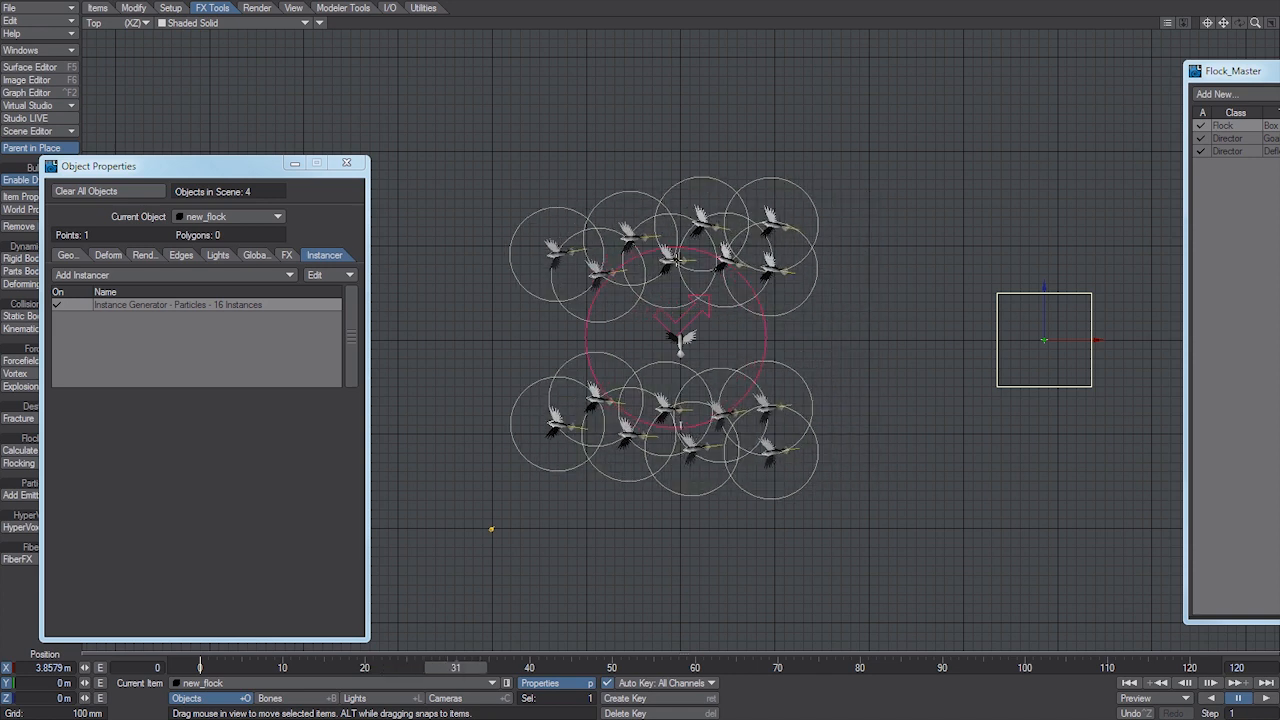
pyautogui.moveTo(600, 333)
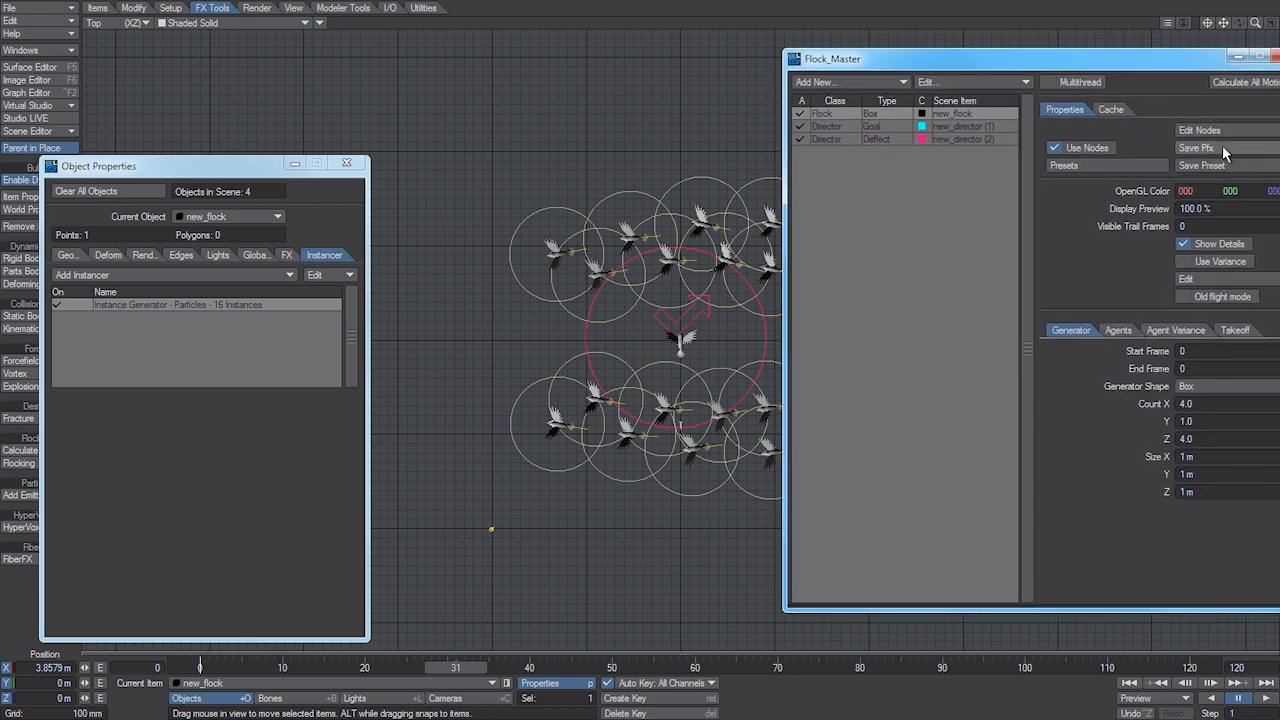
# Save the flock simulation over the existing pfx.pfx cache file
pyautogui.click(1196, 147)
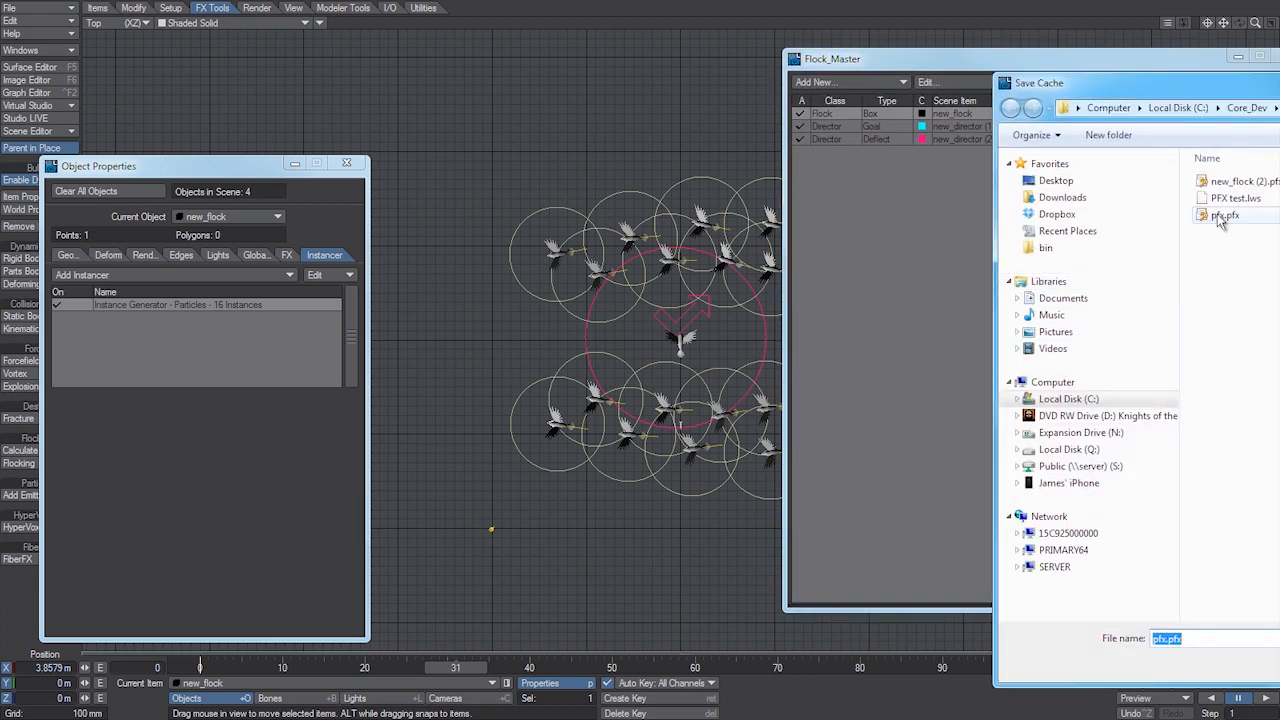
pyautogui.click(1226, 215)
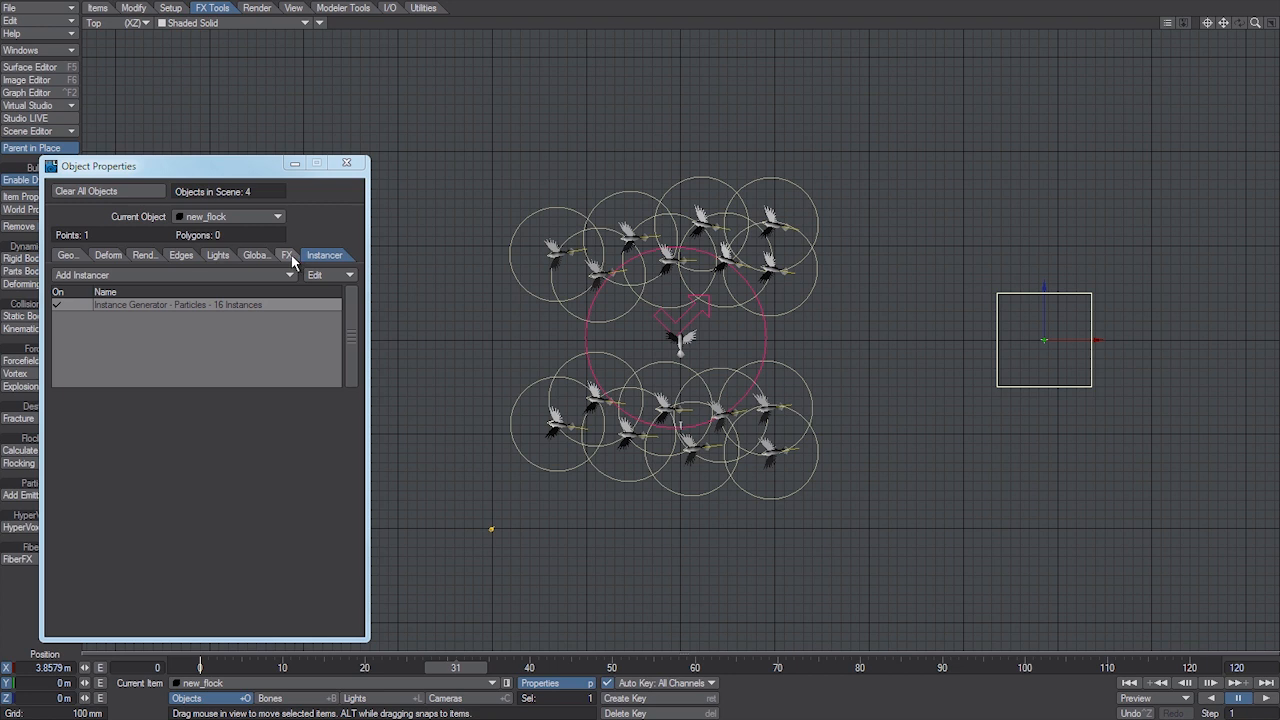
# Add an FX Emitter to new_flock and load pfx.pfx as its PFX filename
pyautogui.click(289, 255)
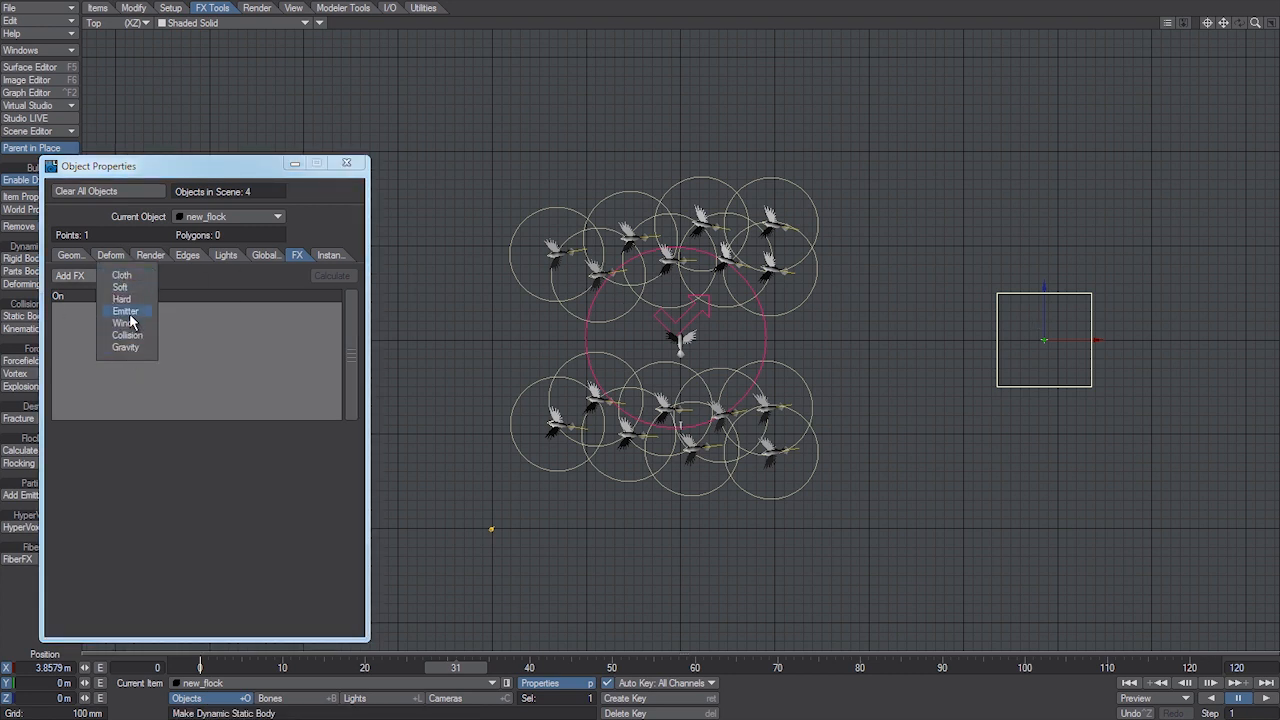
pyautogui.click(125, 311)
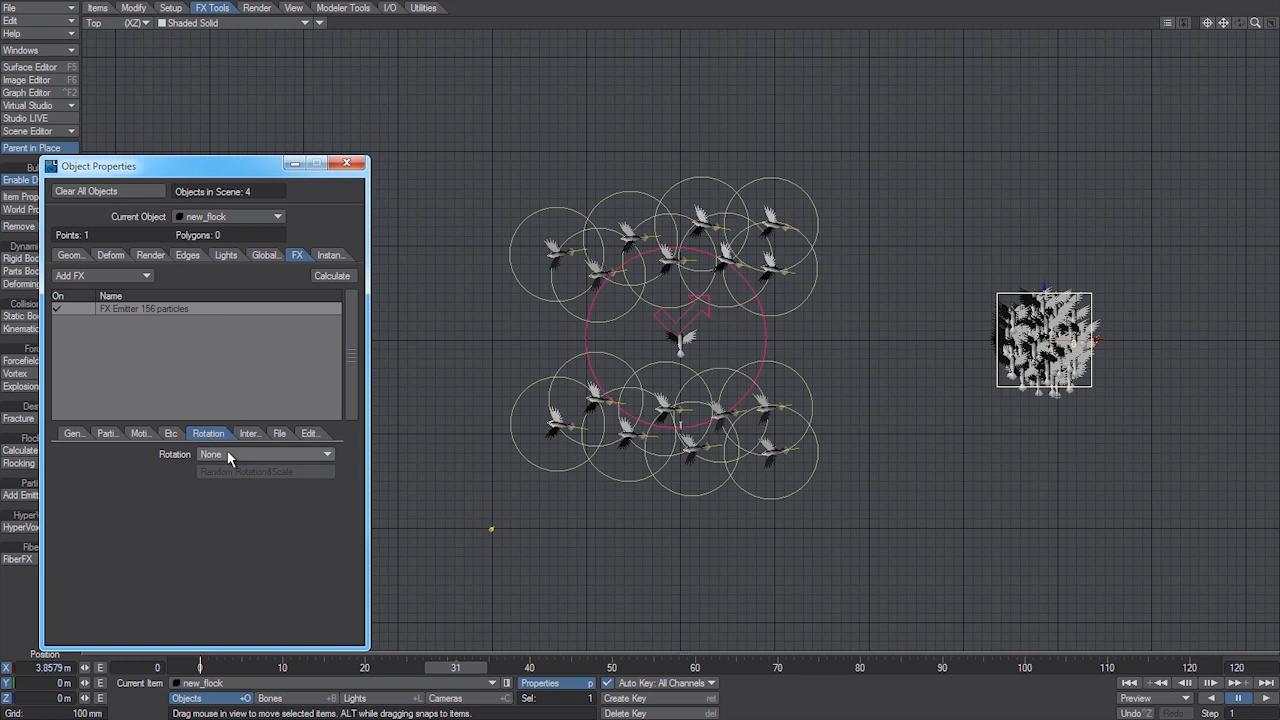
pyautogui.click(279, 433)
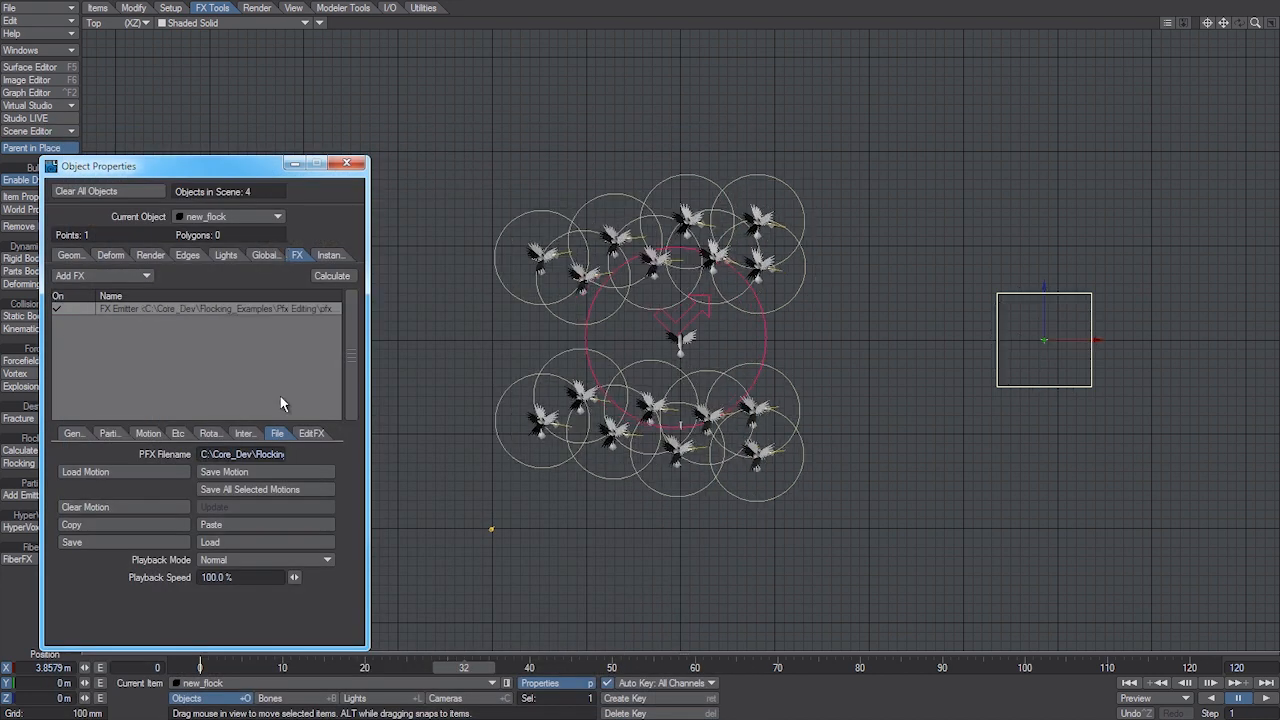
pyautogui.click(489, 667)
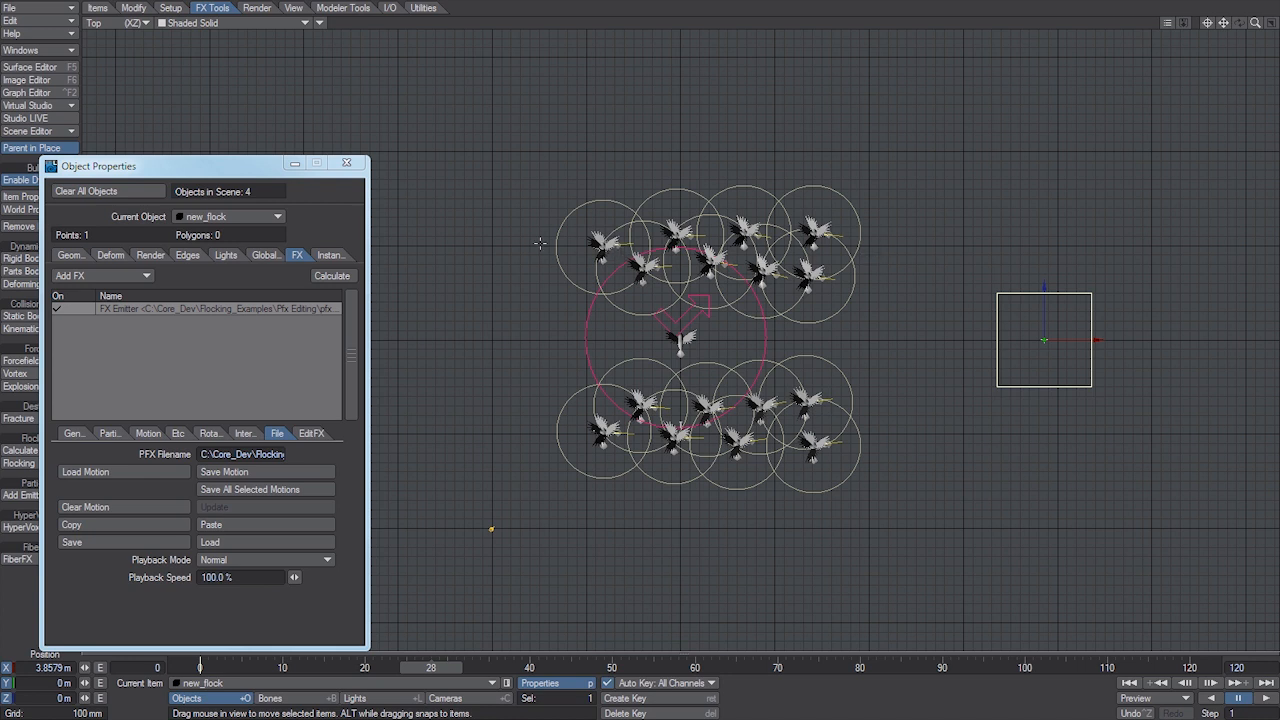
pyautogui.click(70, 254)
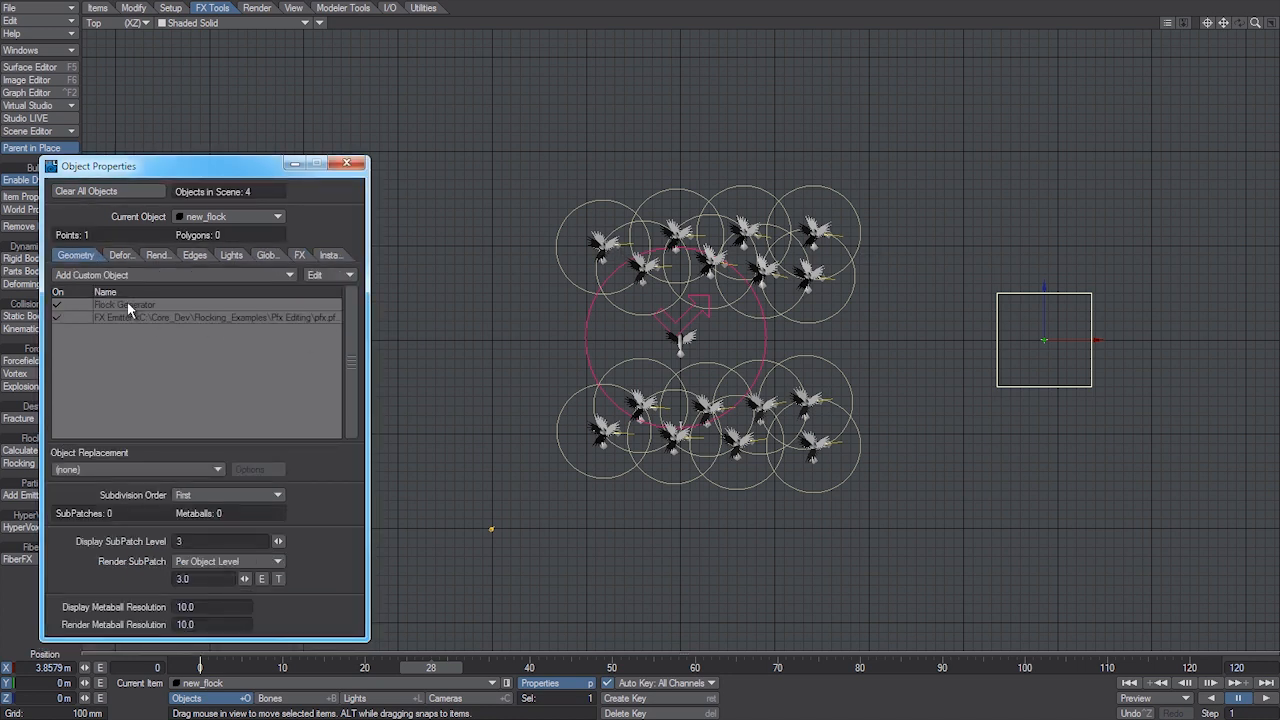
# Remove new_flock's Flock Generator and set the emitter Rotation to Align to Path
pyautogui.rightClick(125, 304)
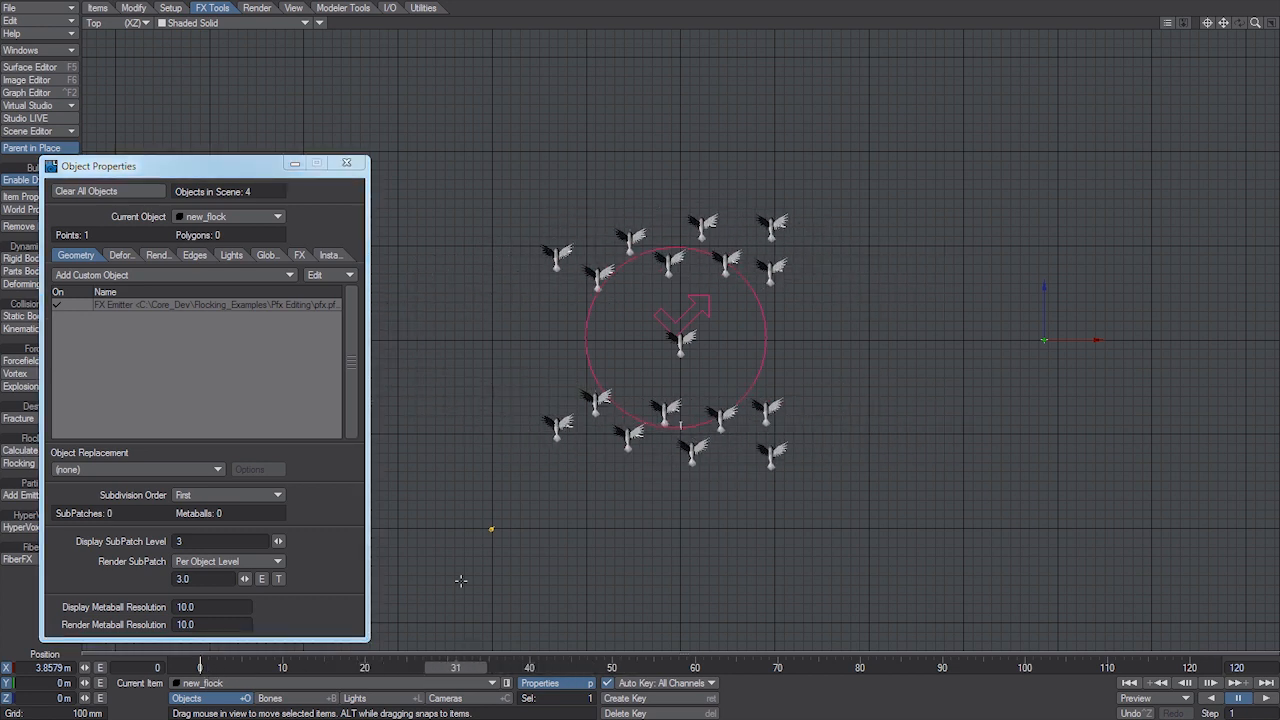
pyautogui.moveTo(650, 291)
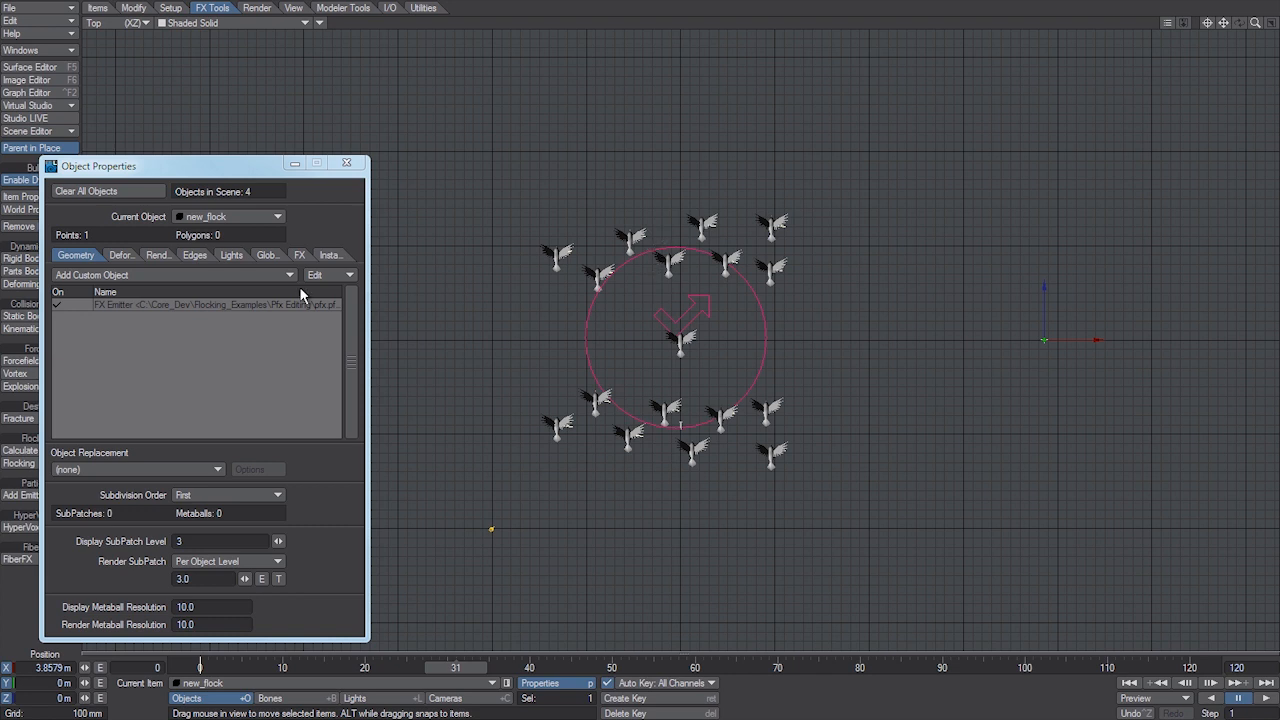
pyautogui.click(298, 254)
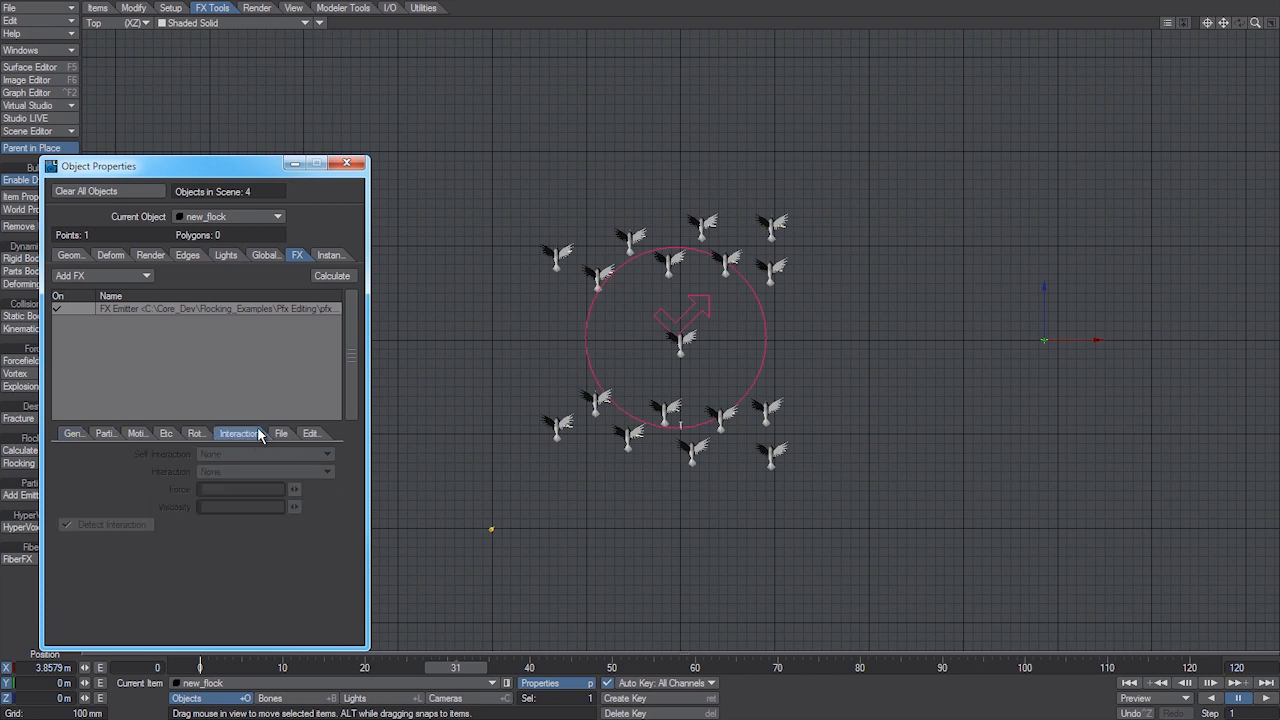
pyautogui.click(208, 433)
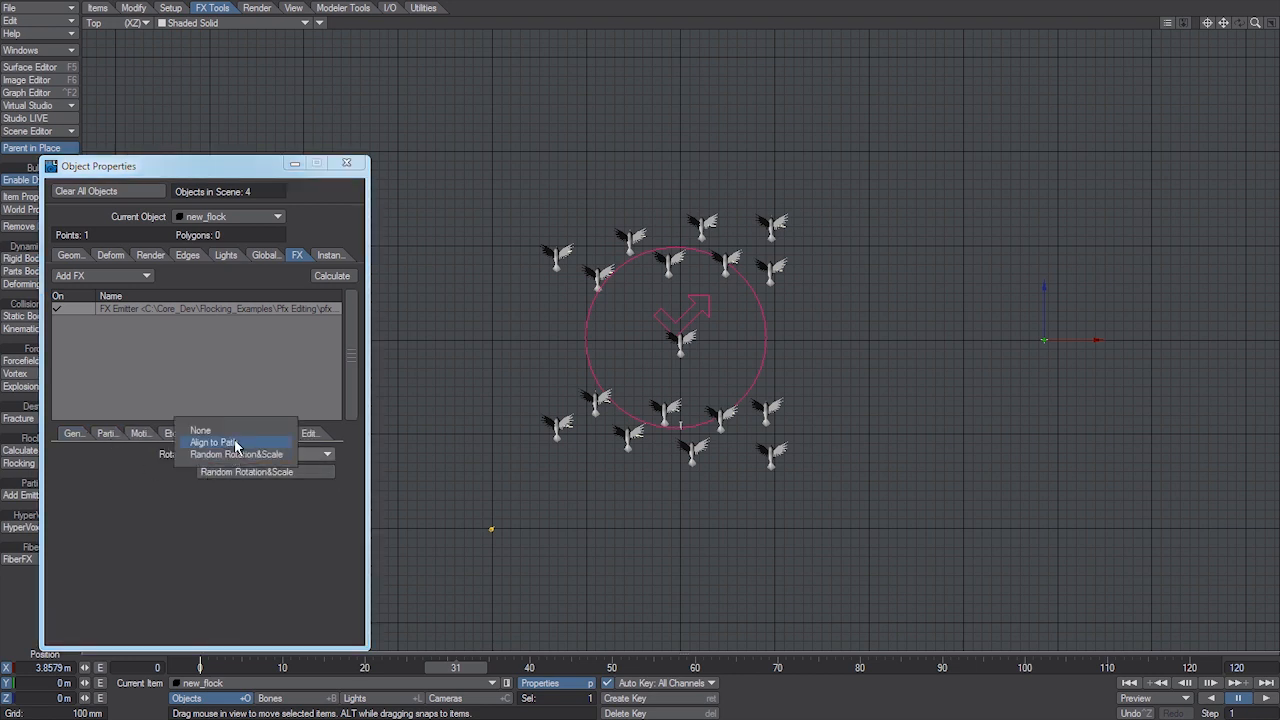
pyautogui.click(212, 442)
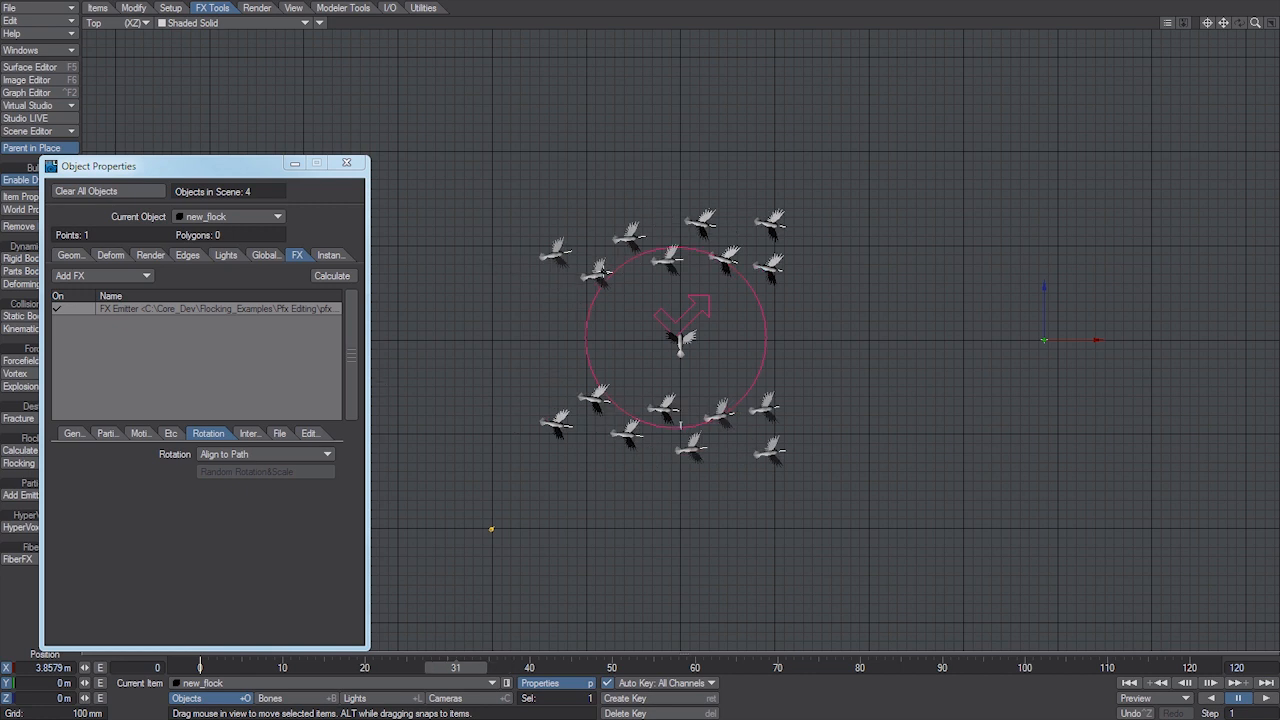
# Set the Sparrow instances' rotation to Uniform with heading 180°, then close the generator
pyautogui.click(324, 255)
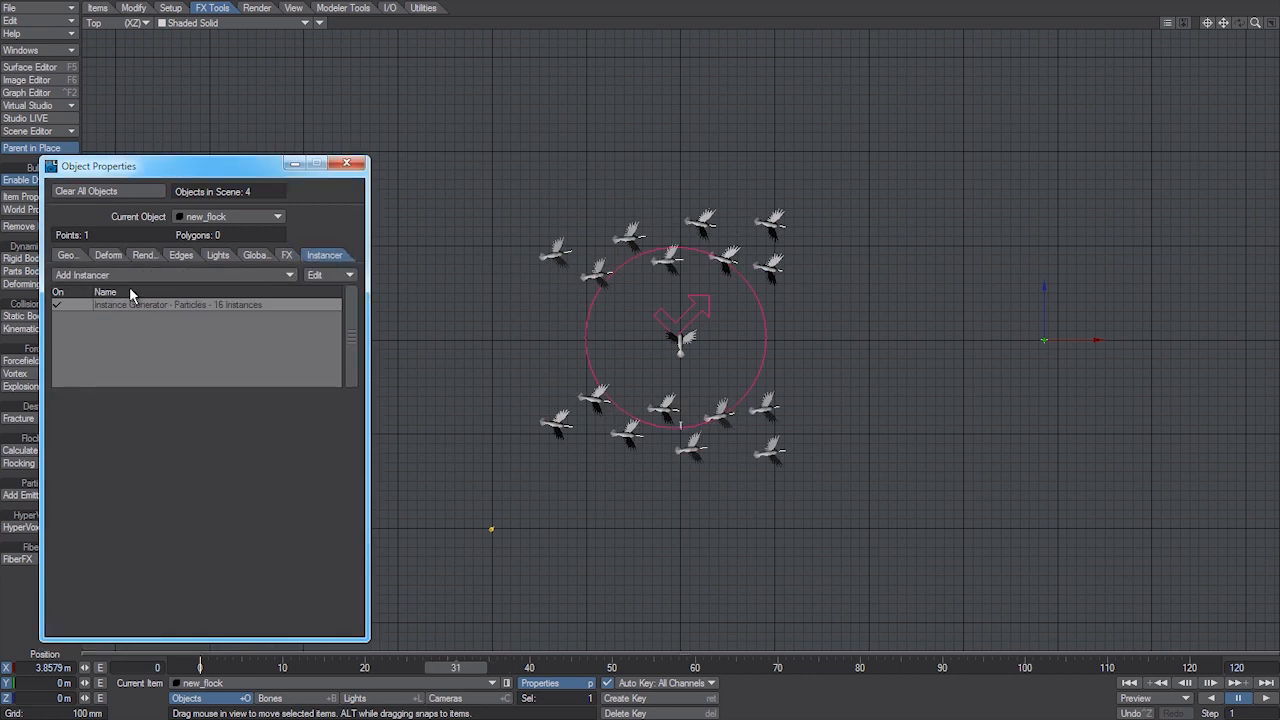
pyautogui.doubleClick(178, 304)
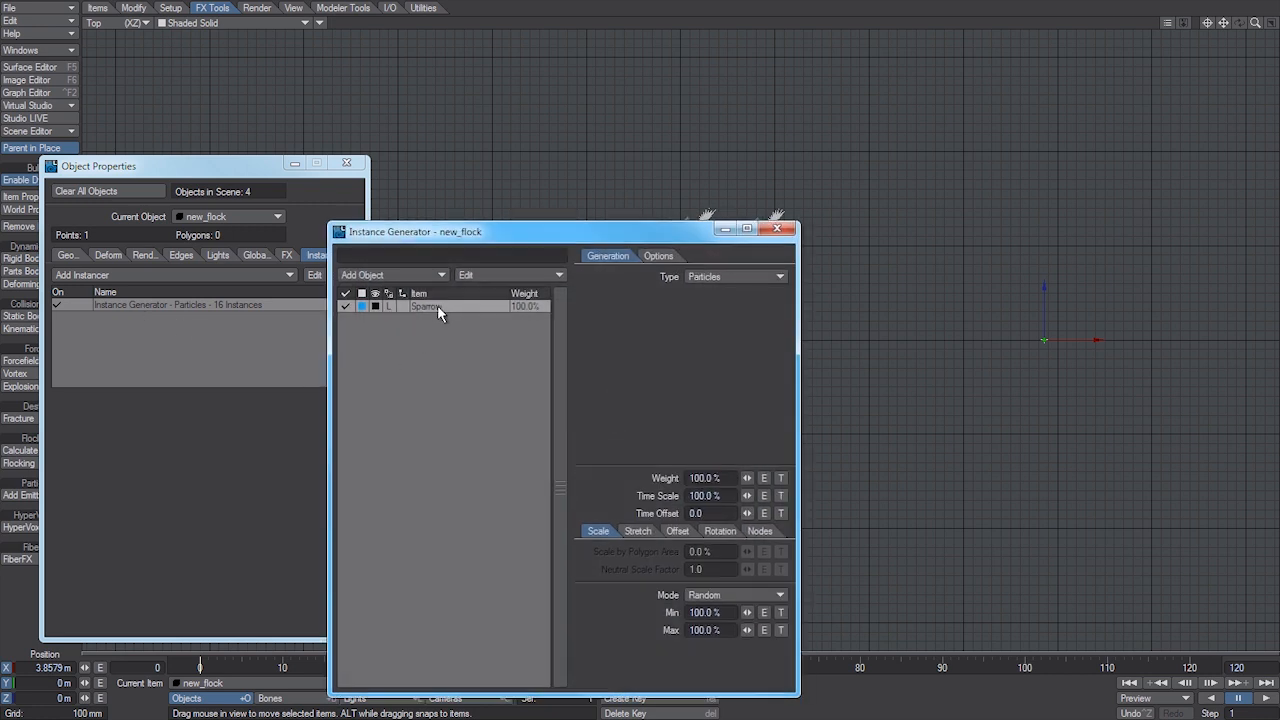
pyautogui.click(717, 531)
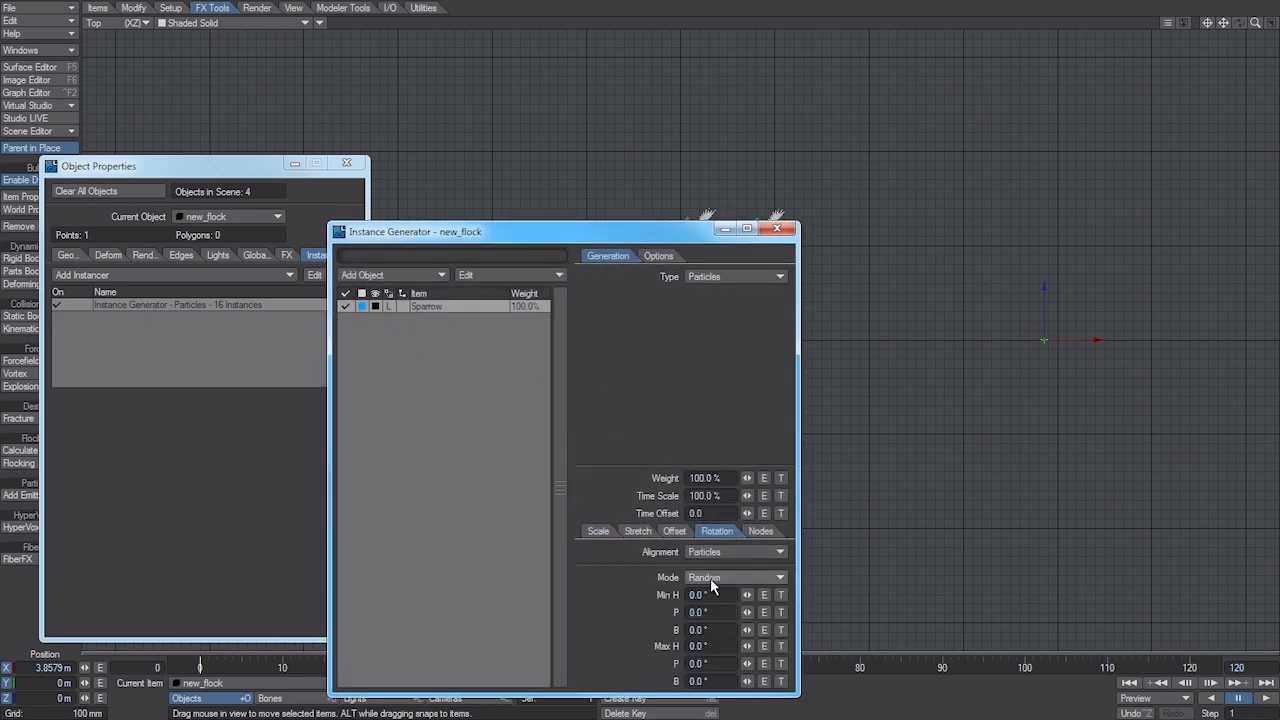
pyautogui.click(735, 577)
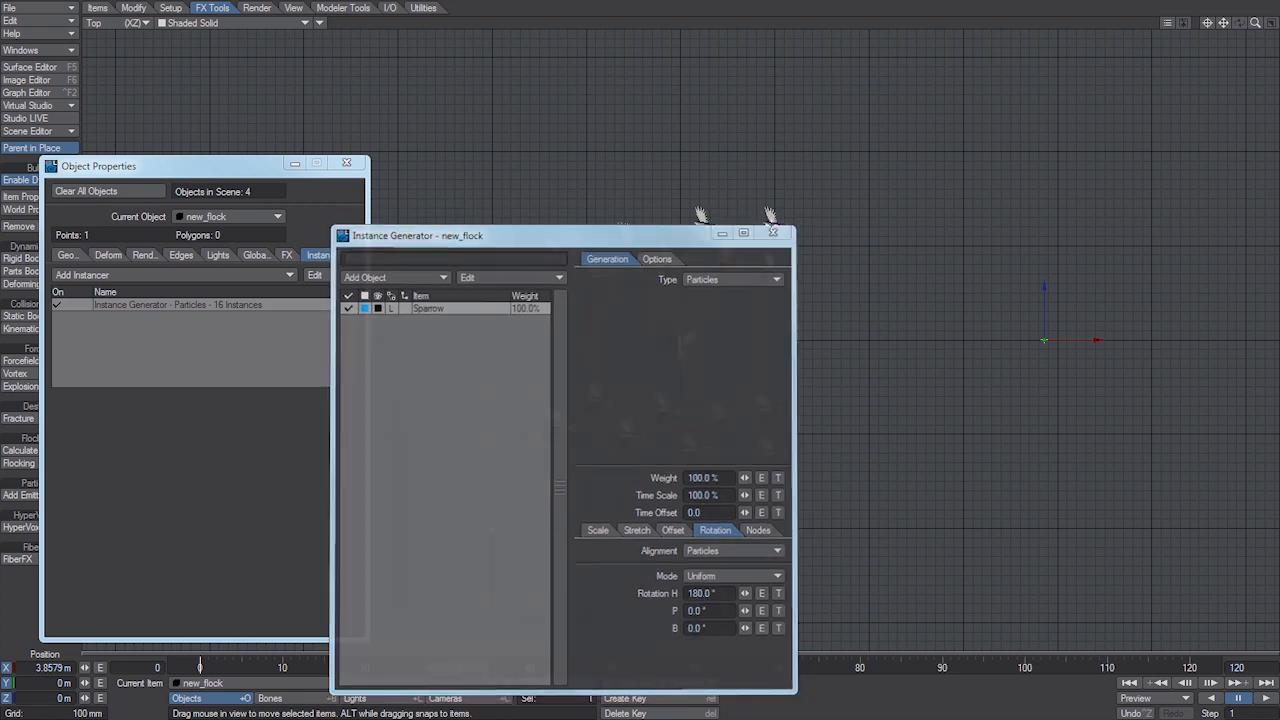
pyautogui.click(773, 232)
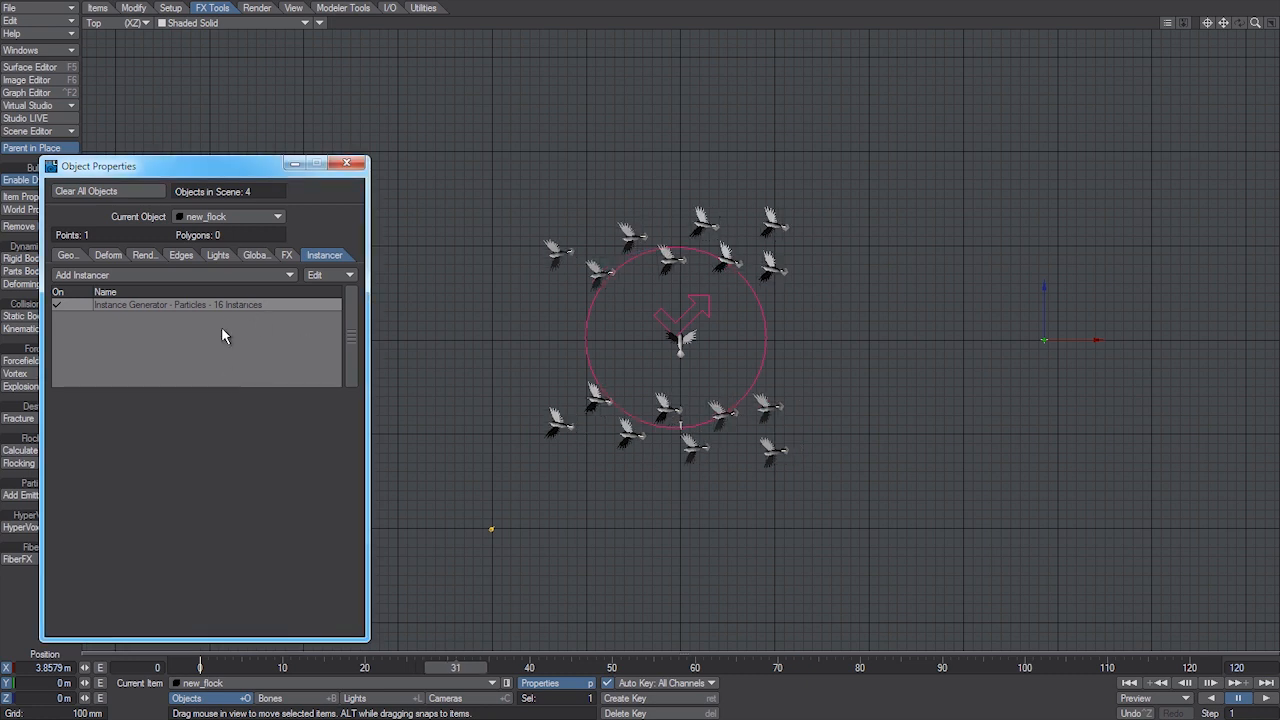
# Bring up the FX Emitter's Edit FX particle path-editing tools for new_flock
pyautogui.click(287, 254)
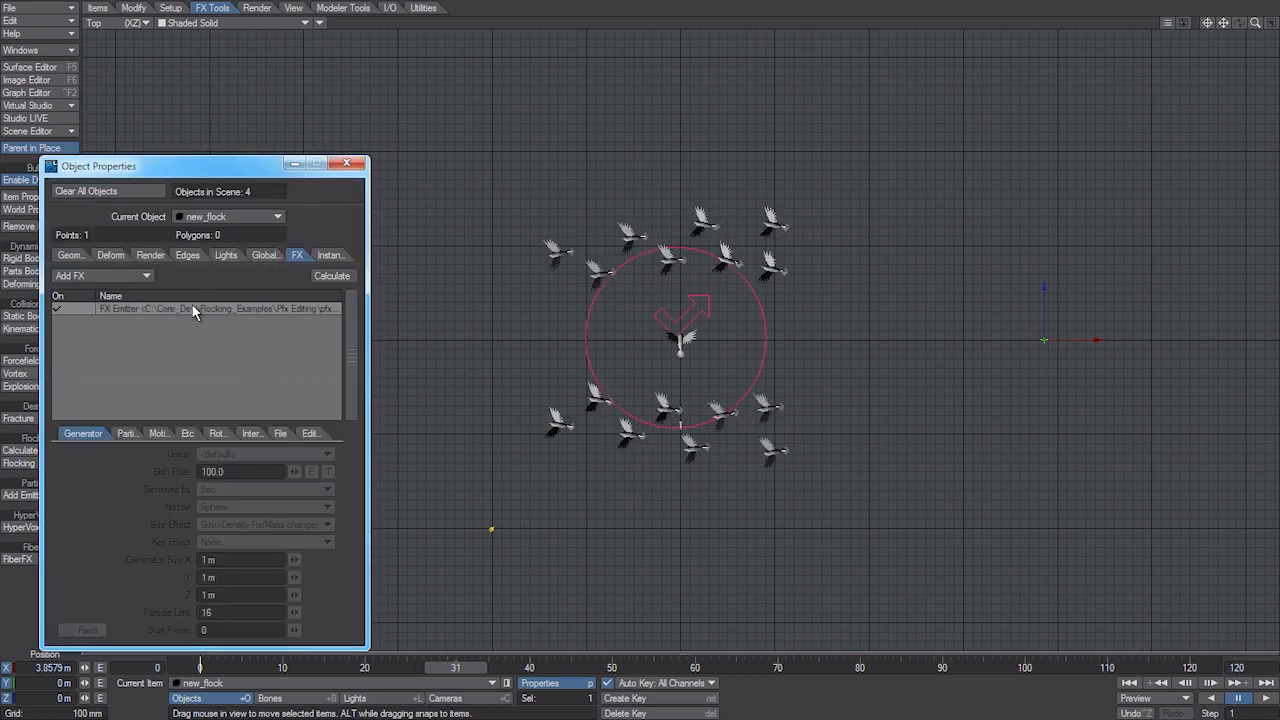
pyautogui.click(308, 433)
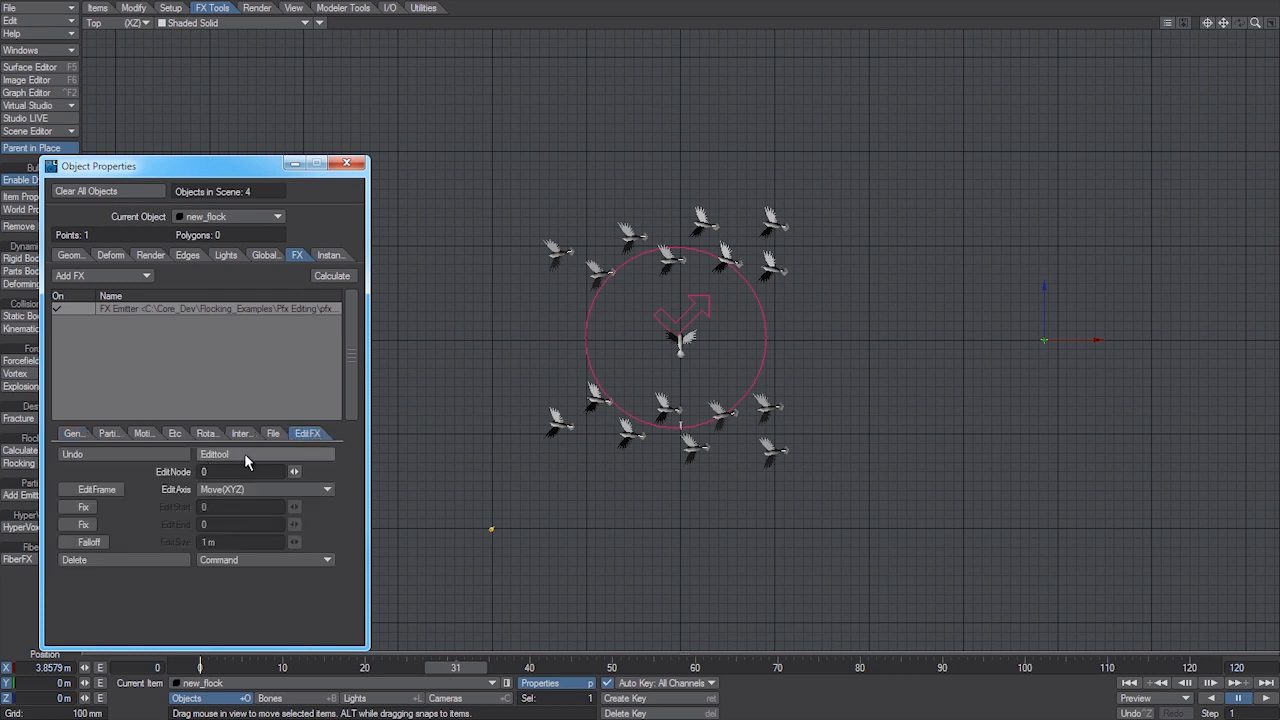
pyautogui.moveTo(213, 460)
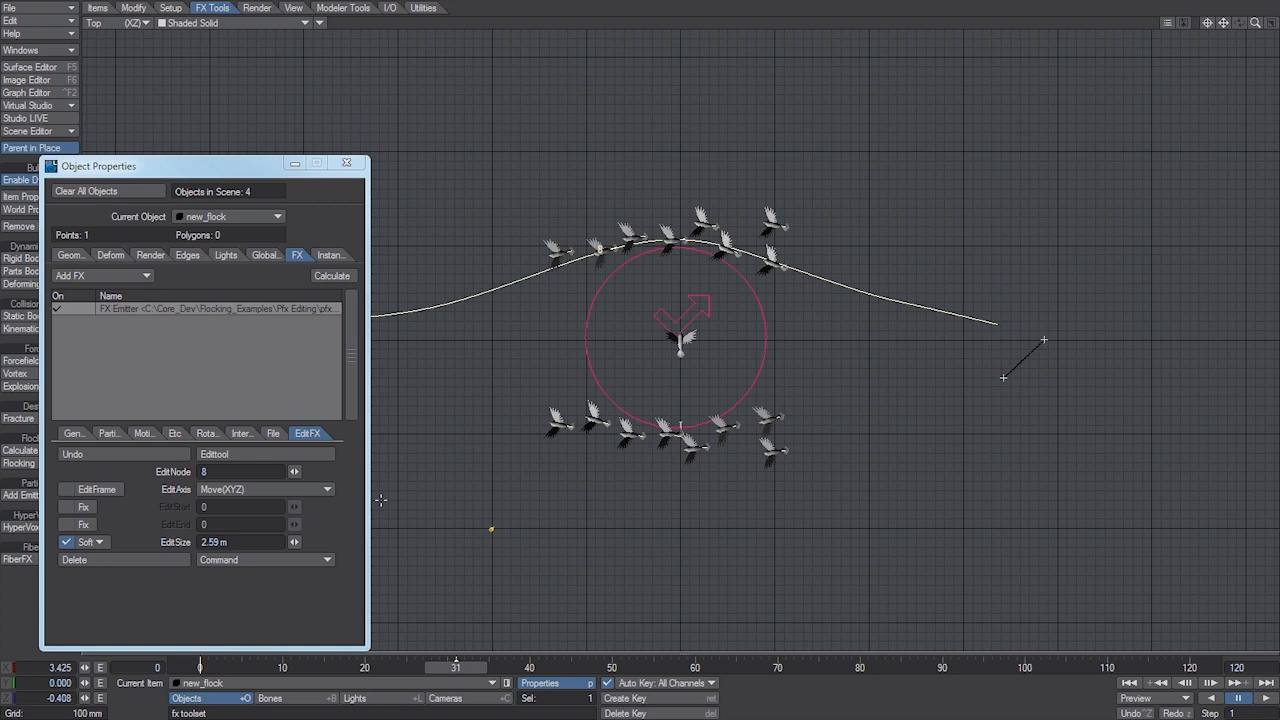
# Save the edited particles from the emitter as new_flock.pfx in the Dynamics folder
pyautogui.click(273, 433)
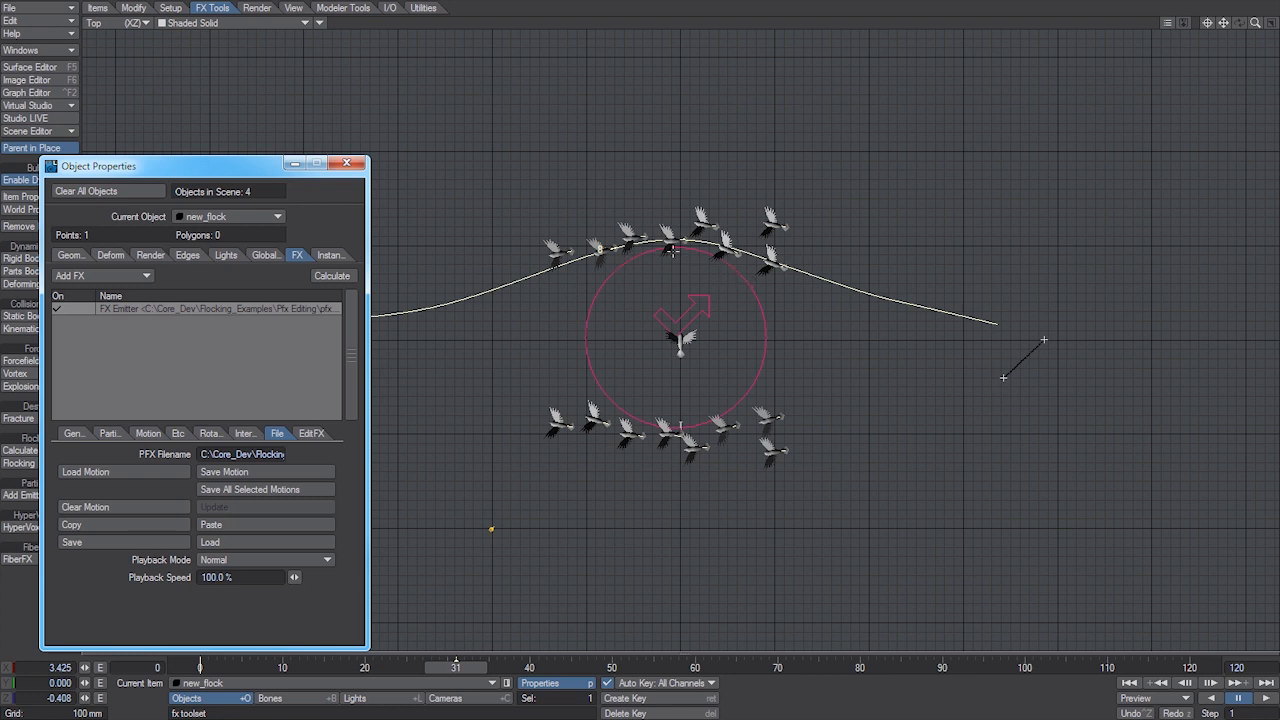
pyautogui.moveTo(689, 288)
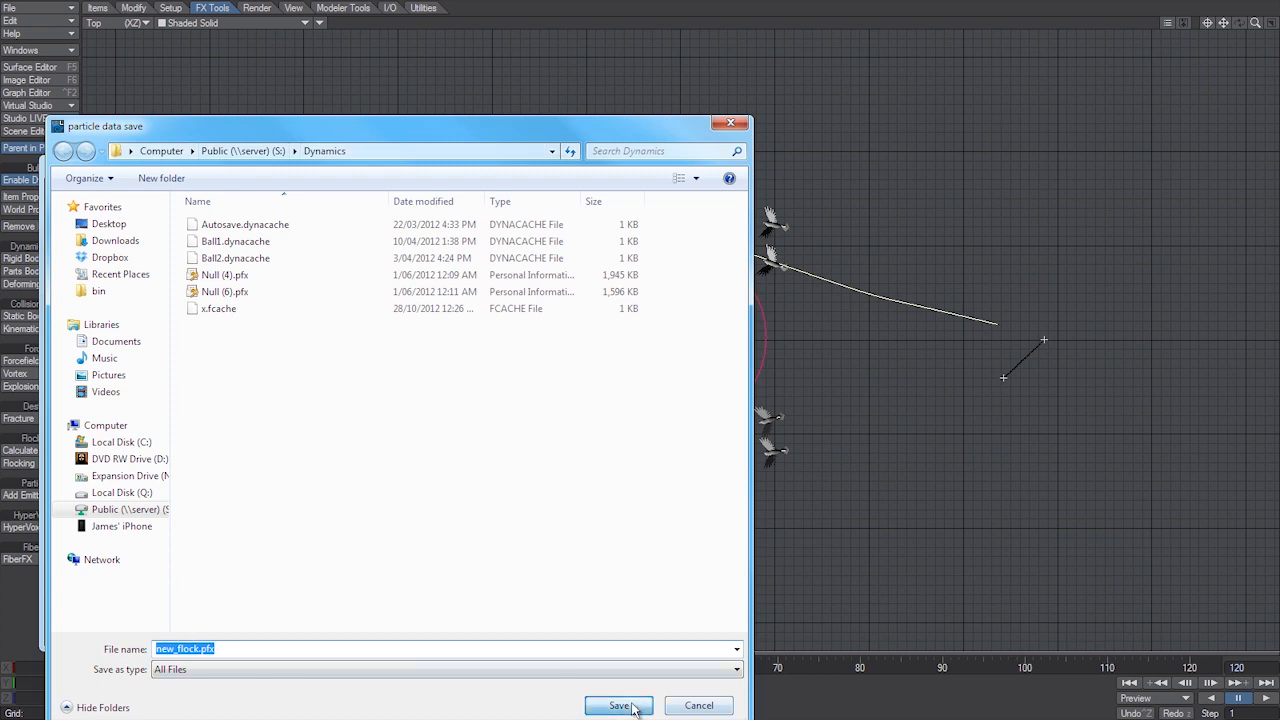
pyautogui.click(617, 705)
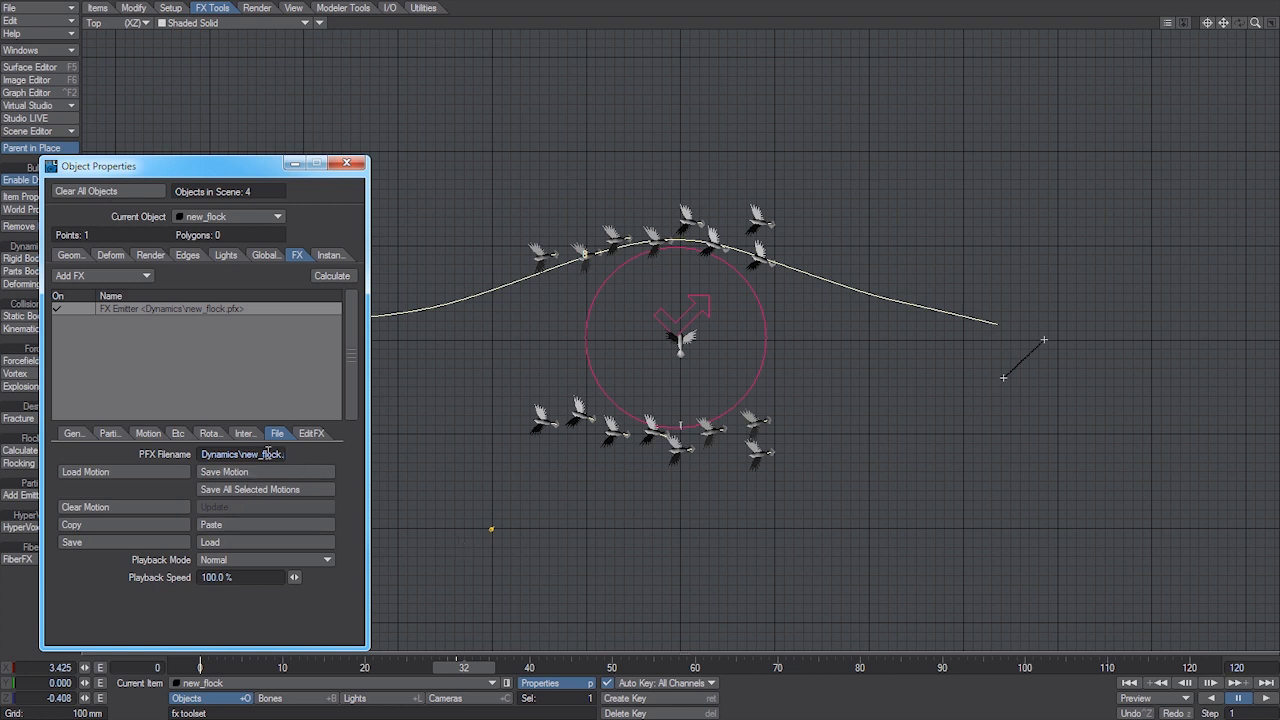
# Switch the new_flock FX Emitter properties back to the Edit FX particle editing options
pyautogui.click(311, 432)
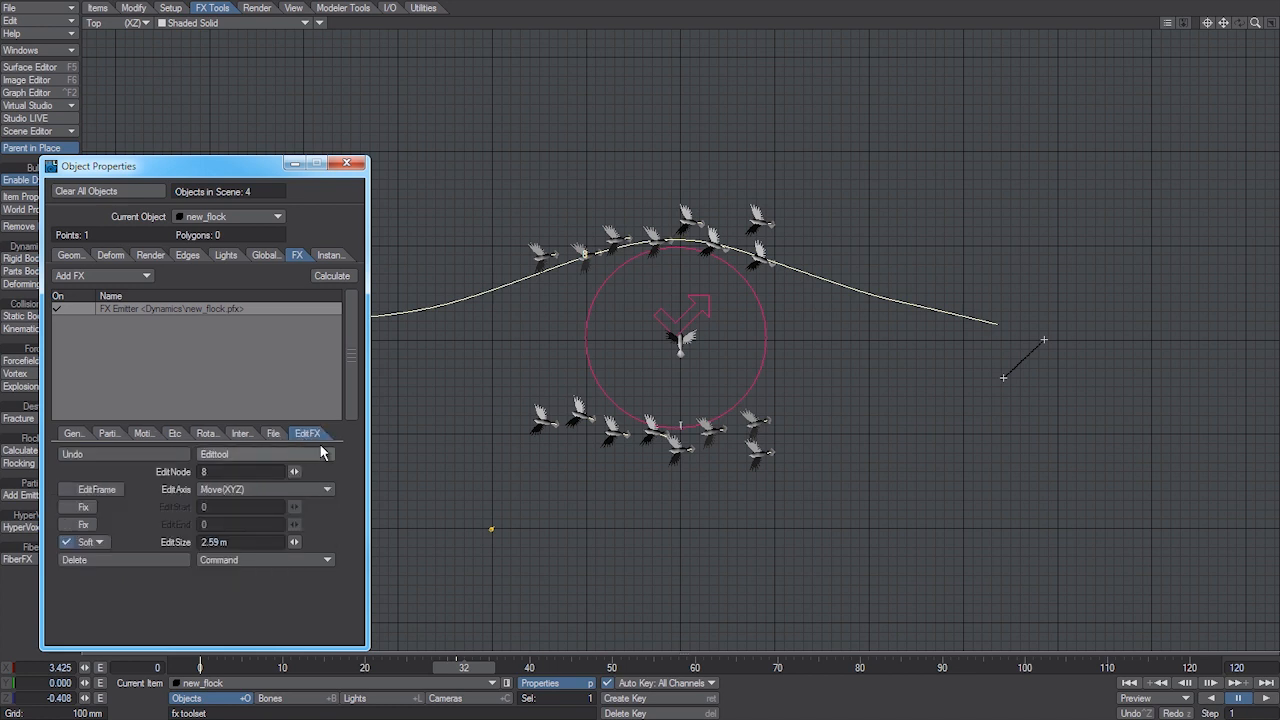
pyautogui.moveTo(266, 460)
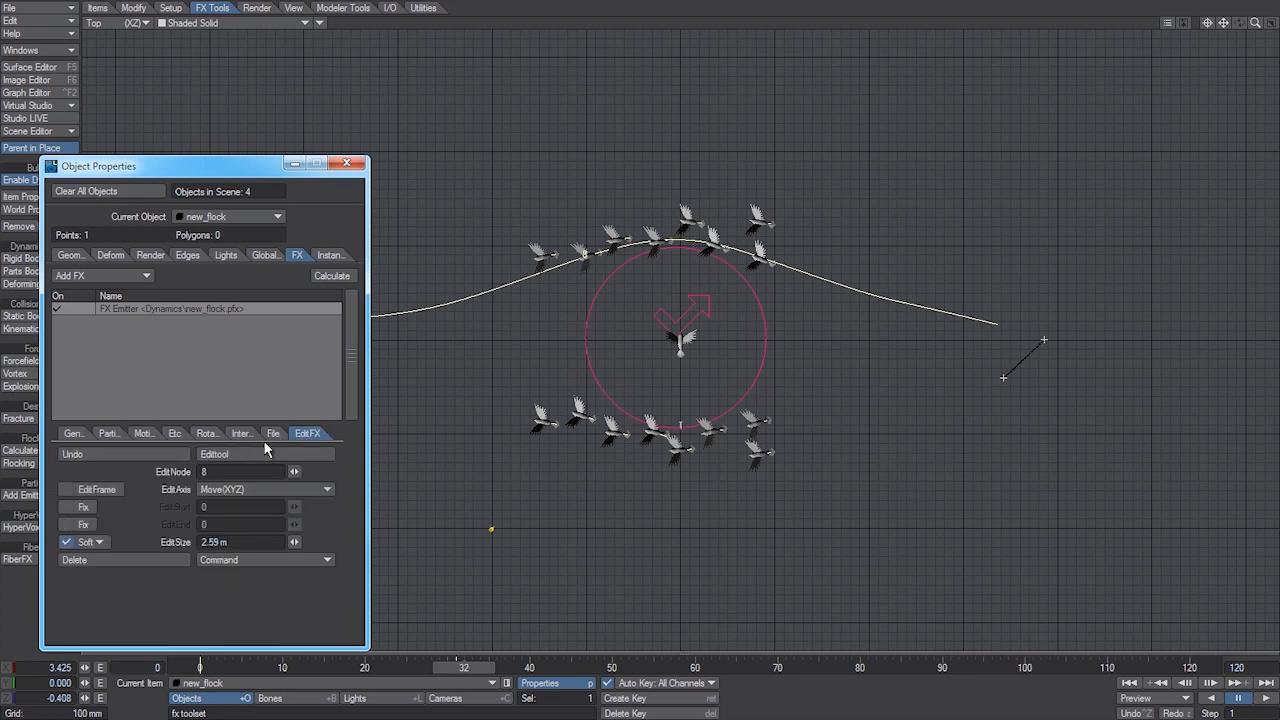
pyautogui.moveTo(685, 497)
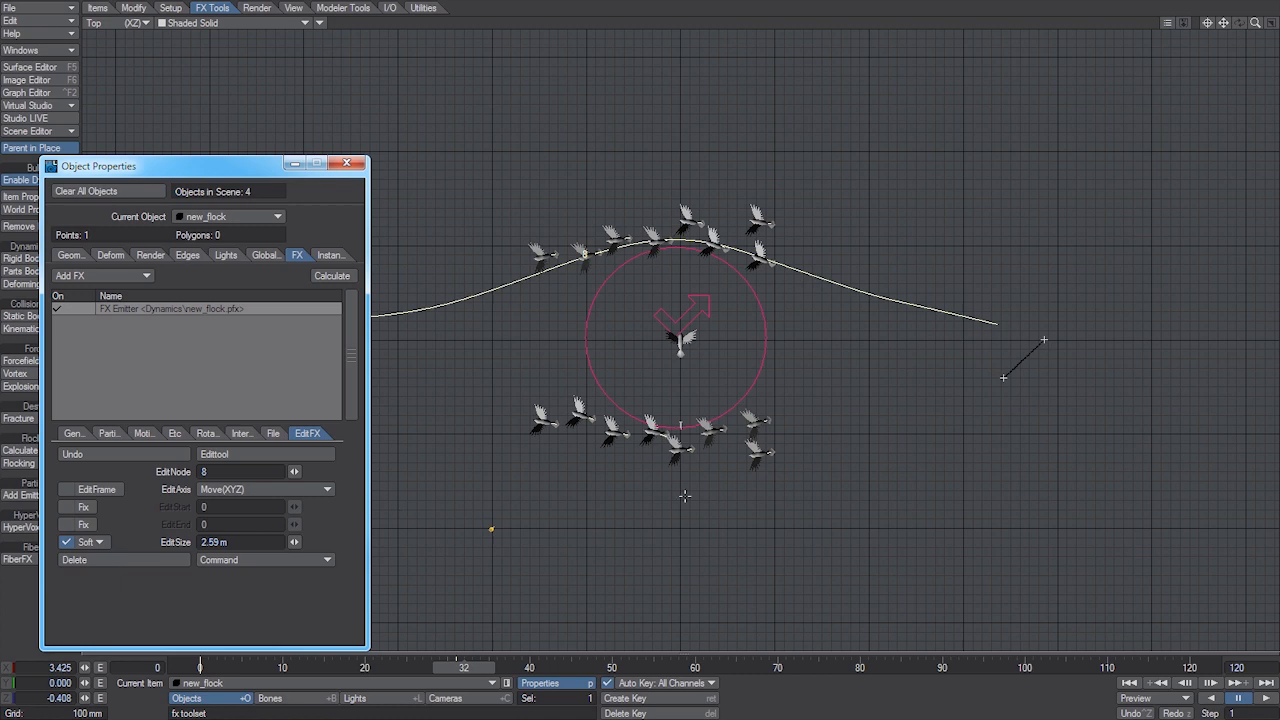